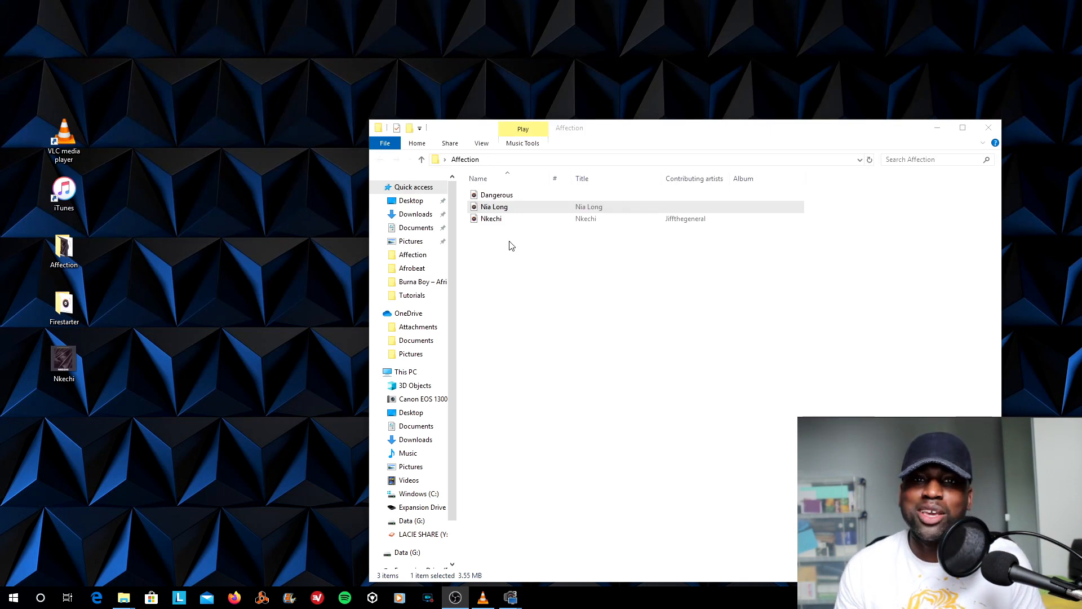
{"action": "mouse_move", "coordinate": [569, 284]}
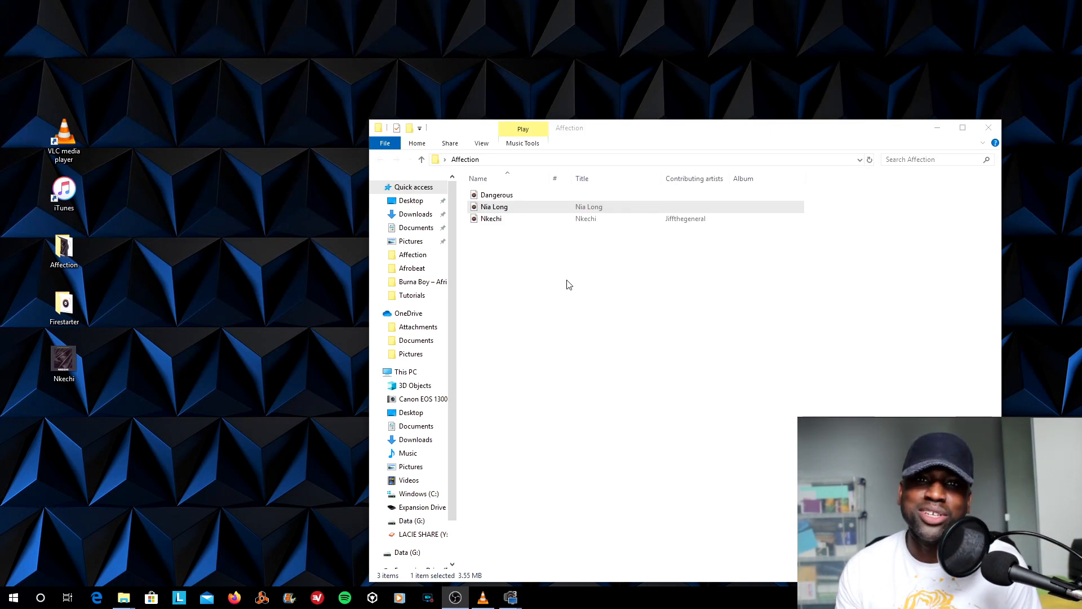
Open the Affection folder and play the Nia Long track in VLC media player
{"action": "left_click", "coordinate": [491, 219]}
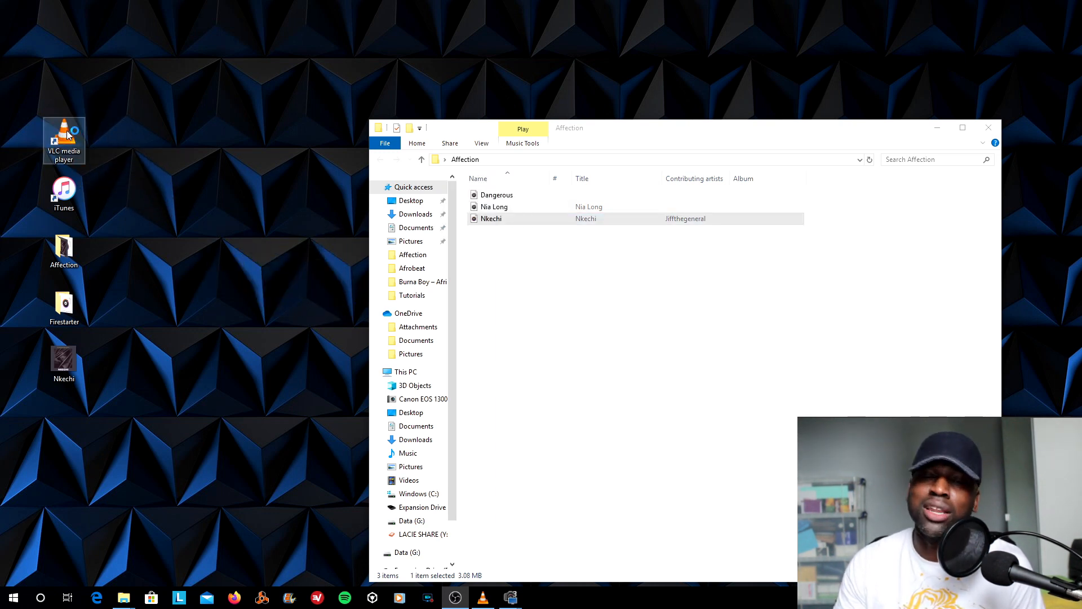
{"action": "double_click", "coordinate": [491, 219]}
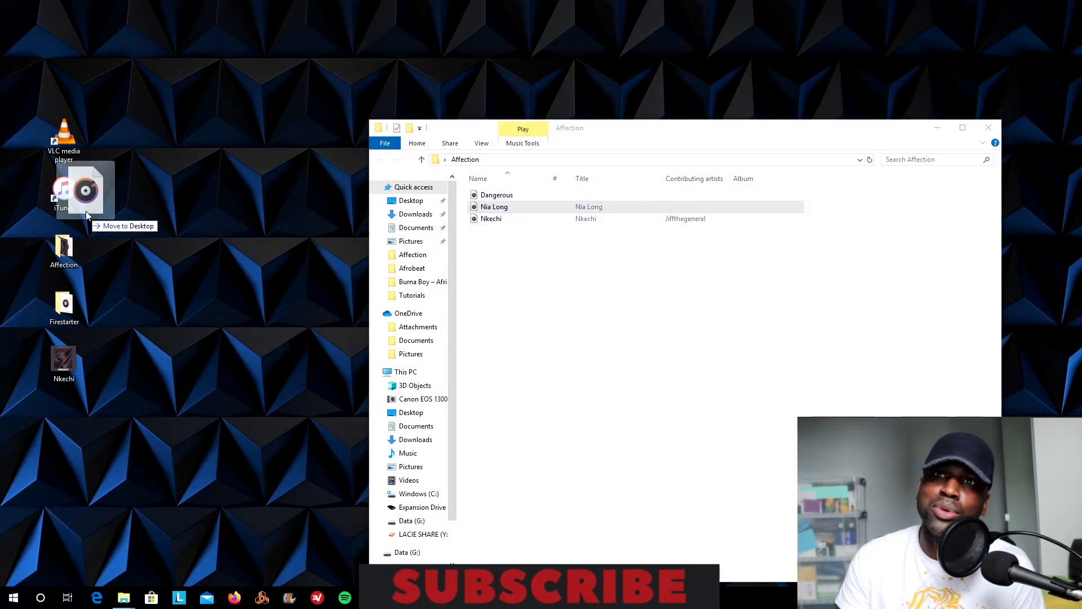
{"action": "double_click", "coordinate": [493, 206]}
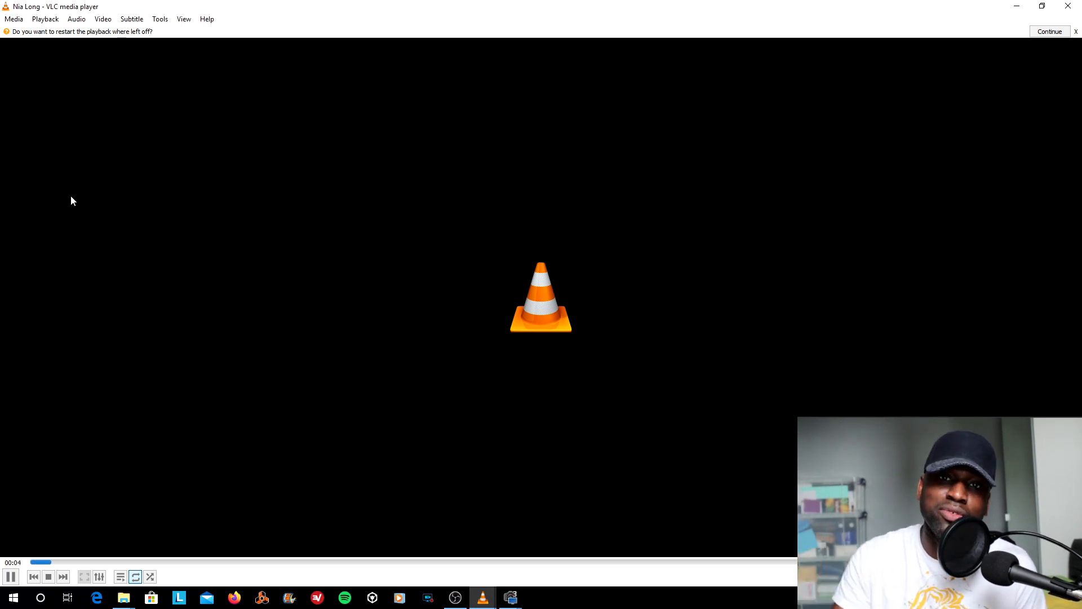
Close the VLC media player window to return to the desktop
{"action": "left_click", "coordinate": [1050, 32]}
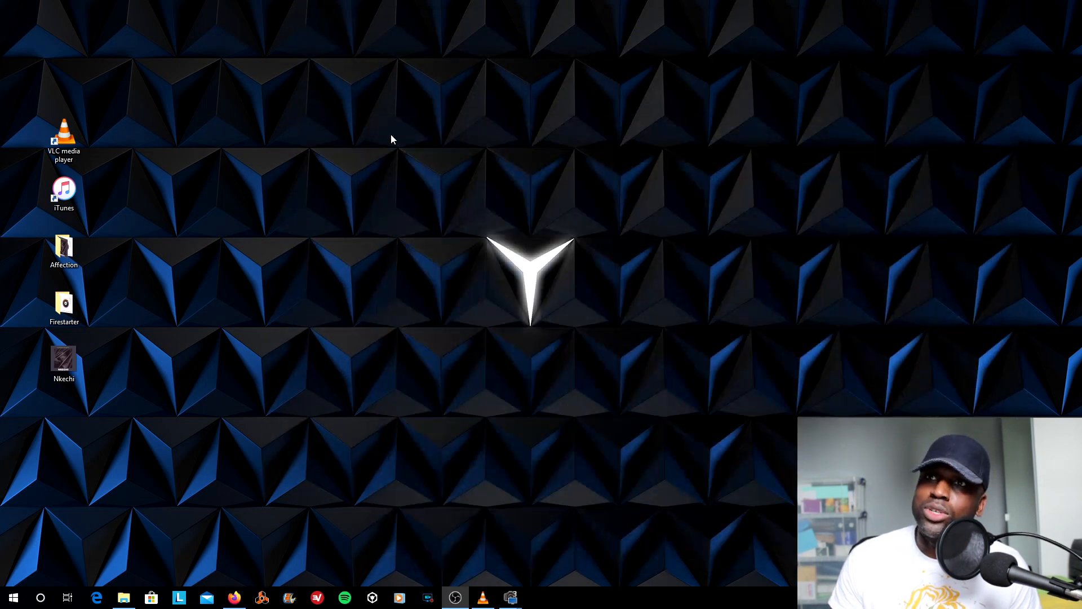
Launch iTunes from its desktop shortcut, showing the three-song library
{"action": "left_click", "coordinate": [63, 252]}
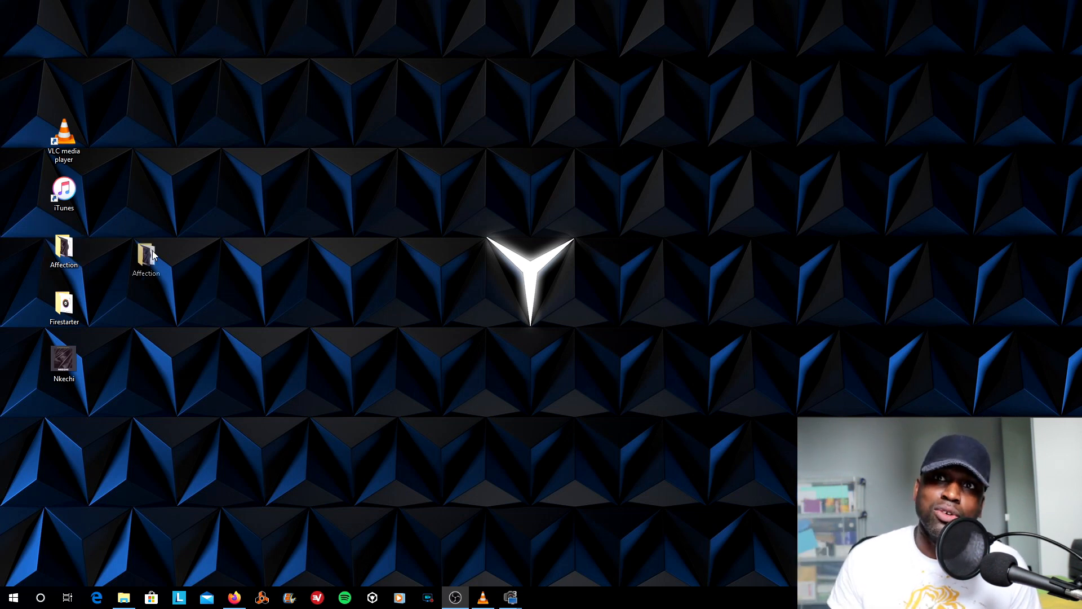
{"action": "double_click", "coordinate": [63, 187]}
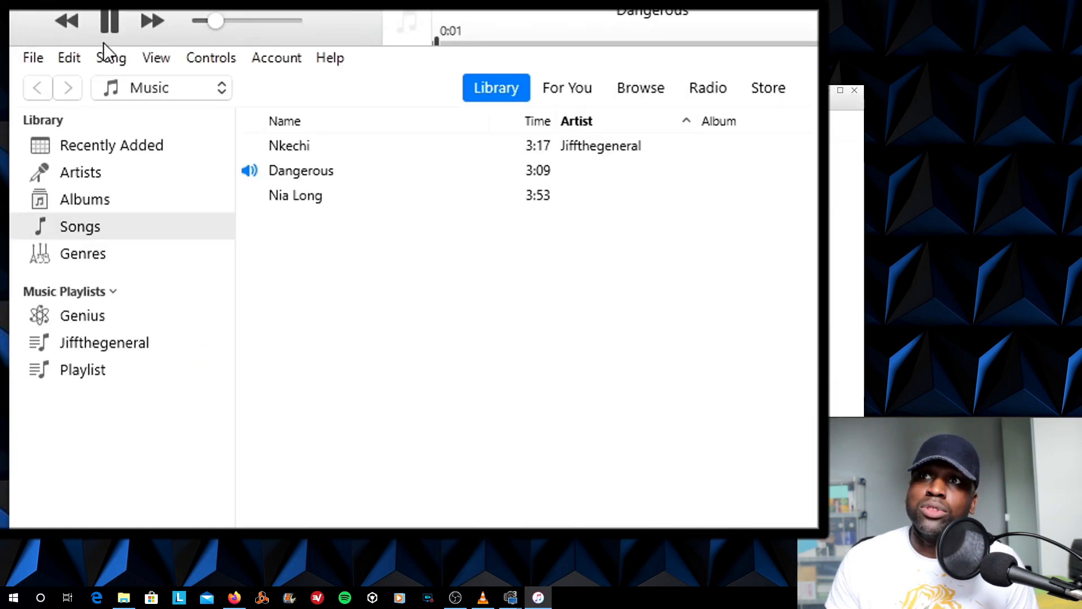
Bring up the actions for the selected songs in the library
{"action": "right_click", "coordinate": [301, 170]}
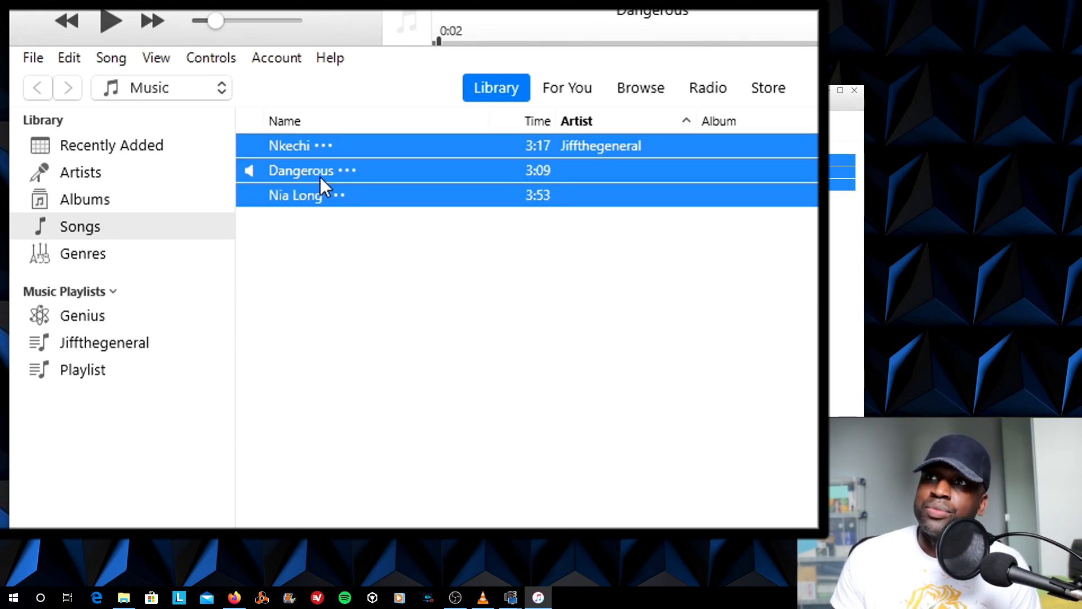
{"action": "mouse_move", "coordinate": [323, 174]}
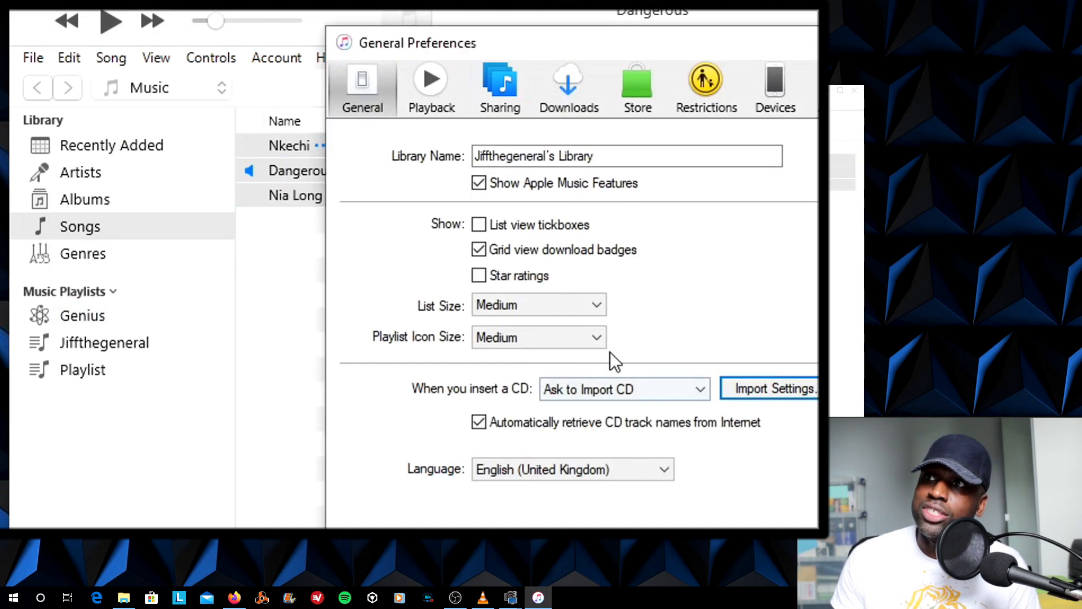
Set Import Using to MP3 Encoder at Good Quality (128 kbps) and confirm the import settings
{"action": "left_click", "coordinate": [776, 387]}
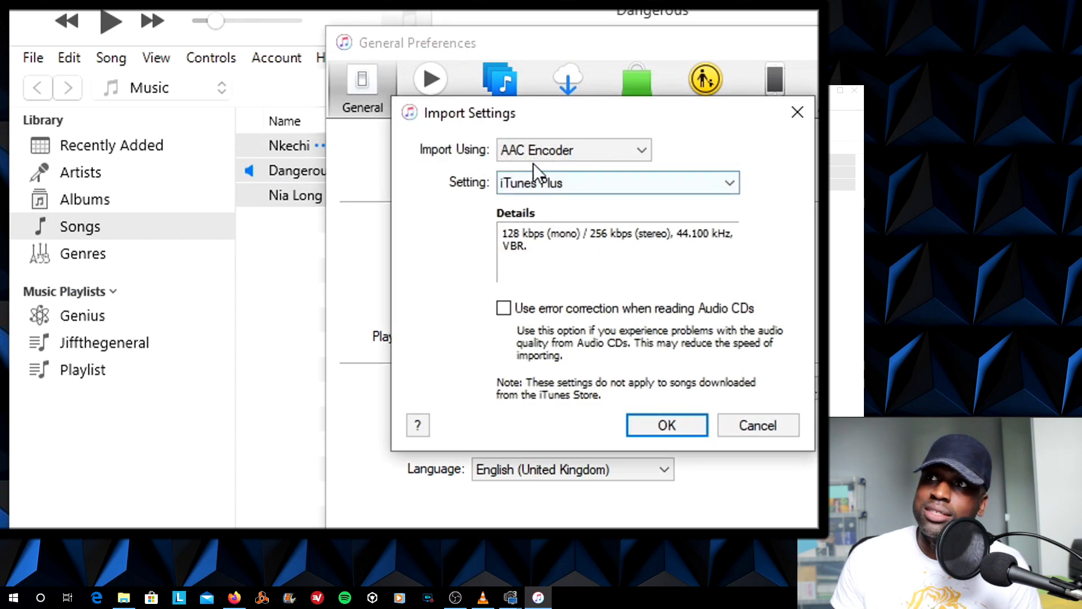
{"action": "left_click", "coordinate": [574, 149]}
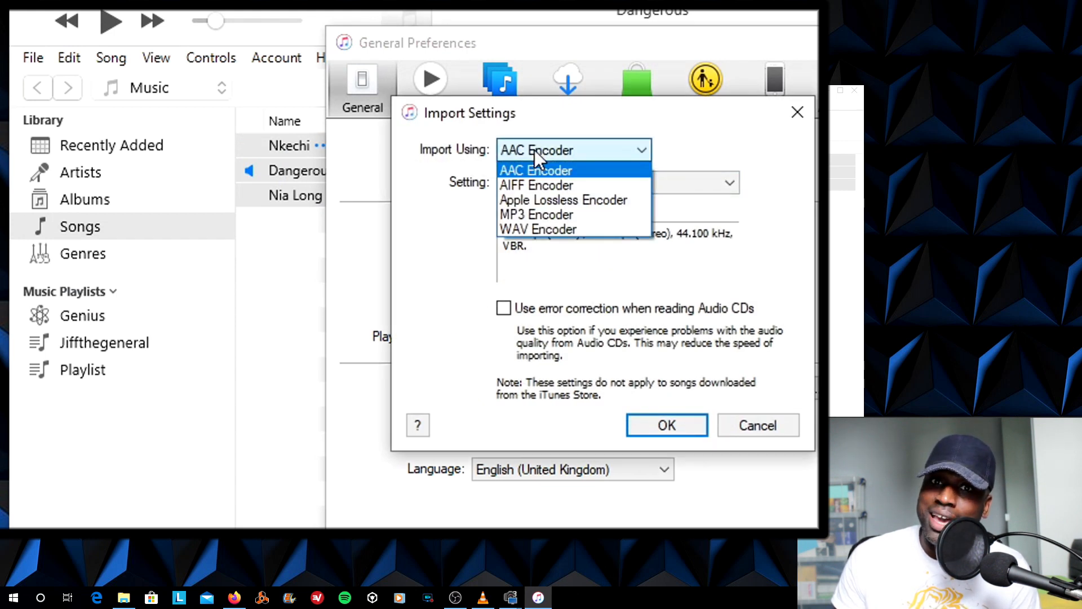
{"action": "left_click", "coordinate": [538, 214]}
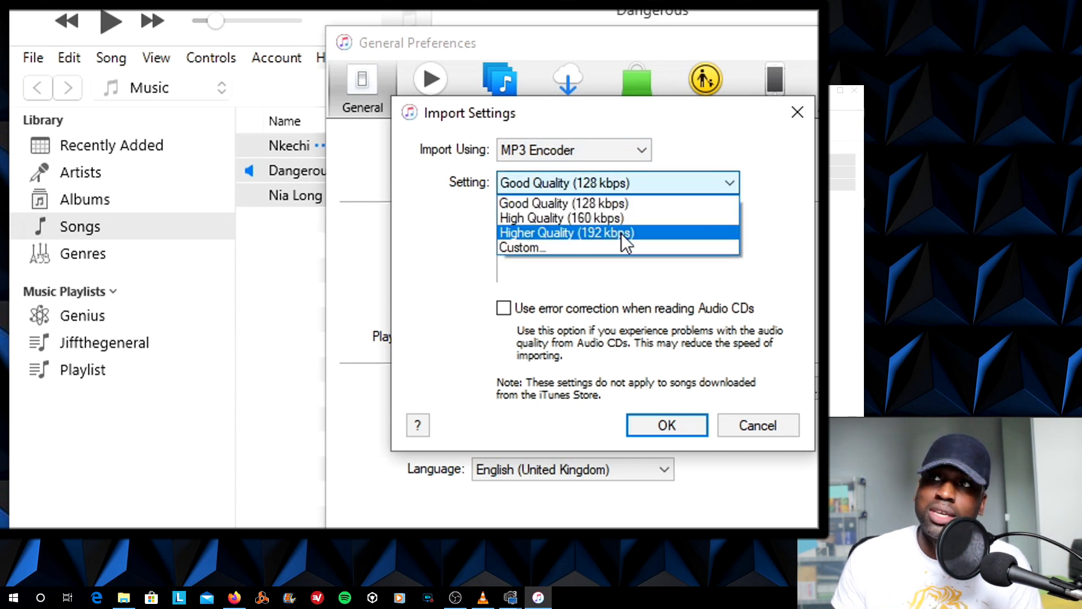
{"action": "left_click", "coordinate": [522, 247]}
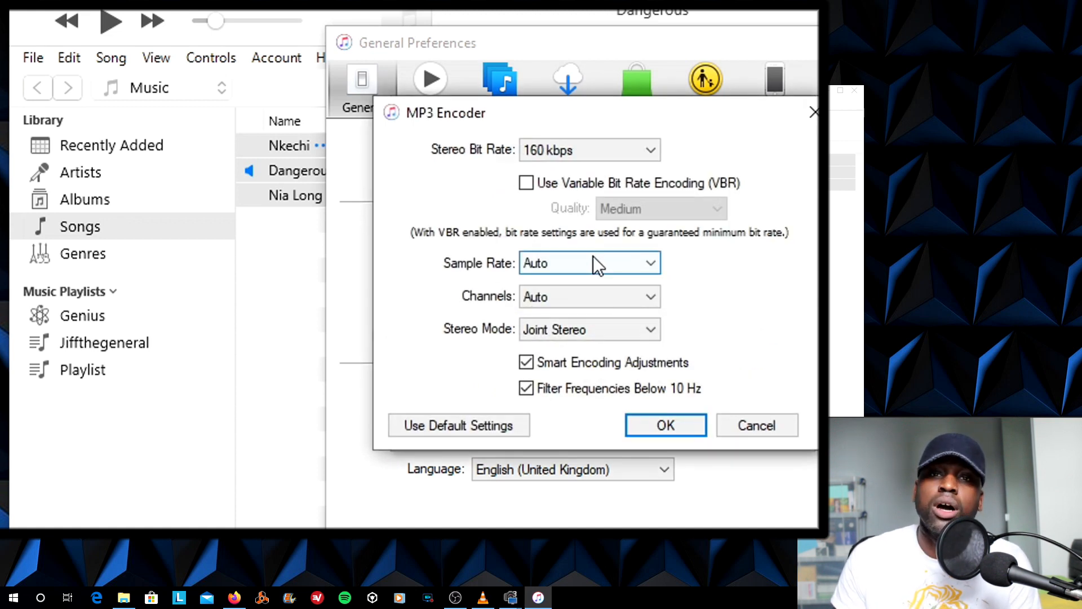
{"action": "left_click", "coordinate": [666, 425]}
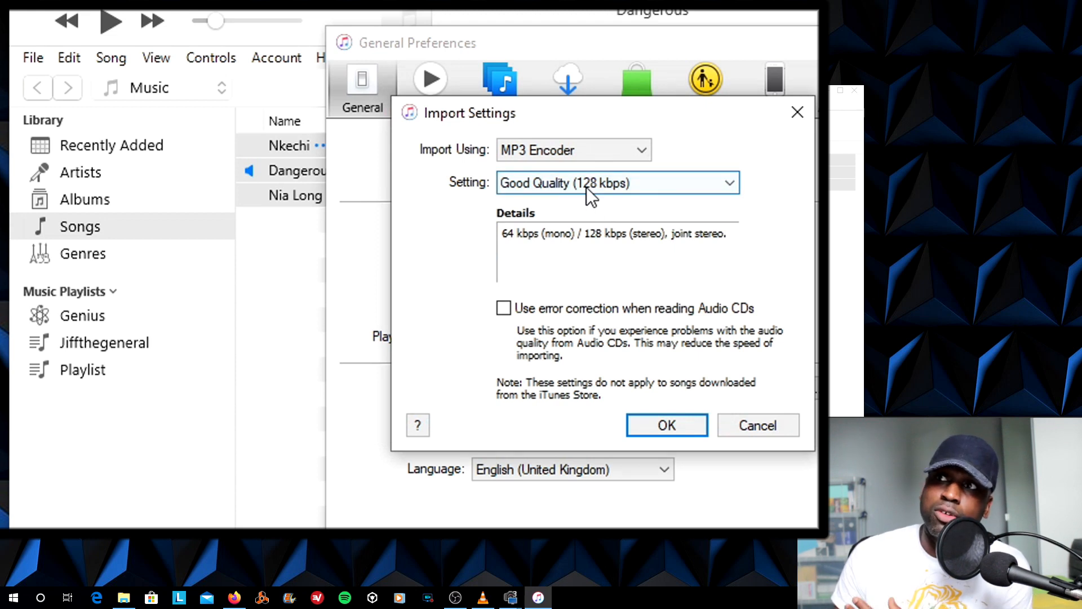
{"action": "mouse_move", "coordinate": [689, 423]}
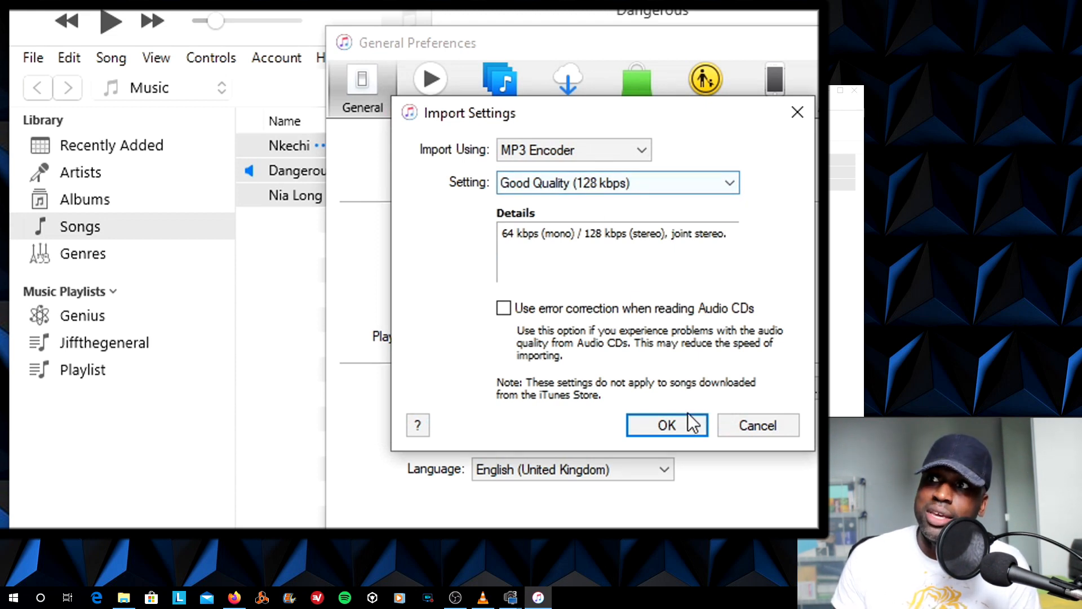
{"action": "left_click", "coordinate": [667, 423]}
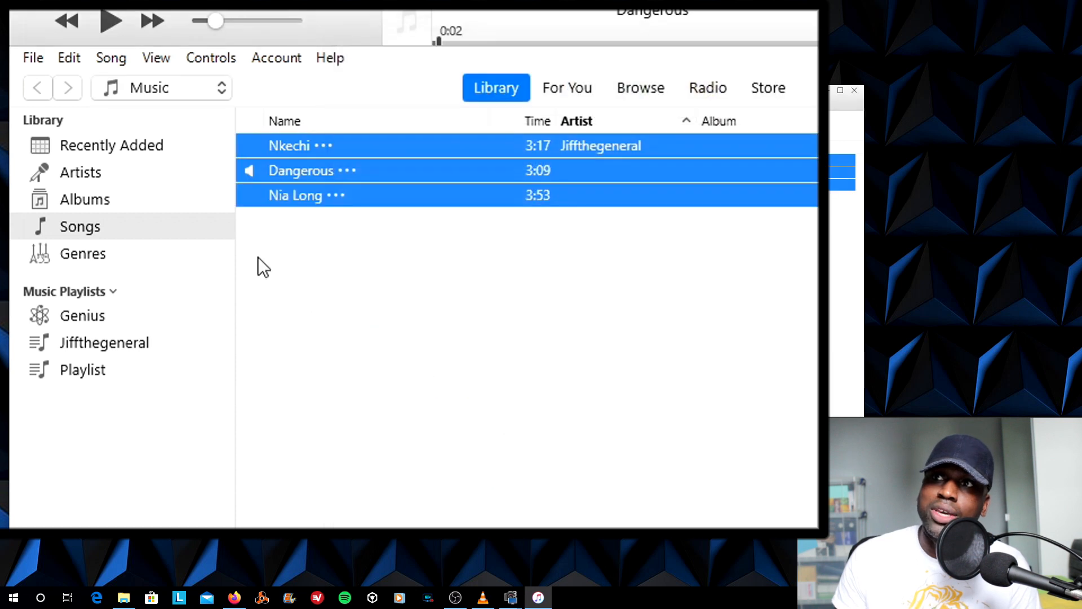
Create MP3 versions of Nkechi, Dangerous and Nia Long and delete the original copies
{"action": "left_click", "coordinate": [32, 57]}
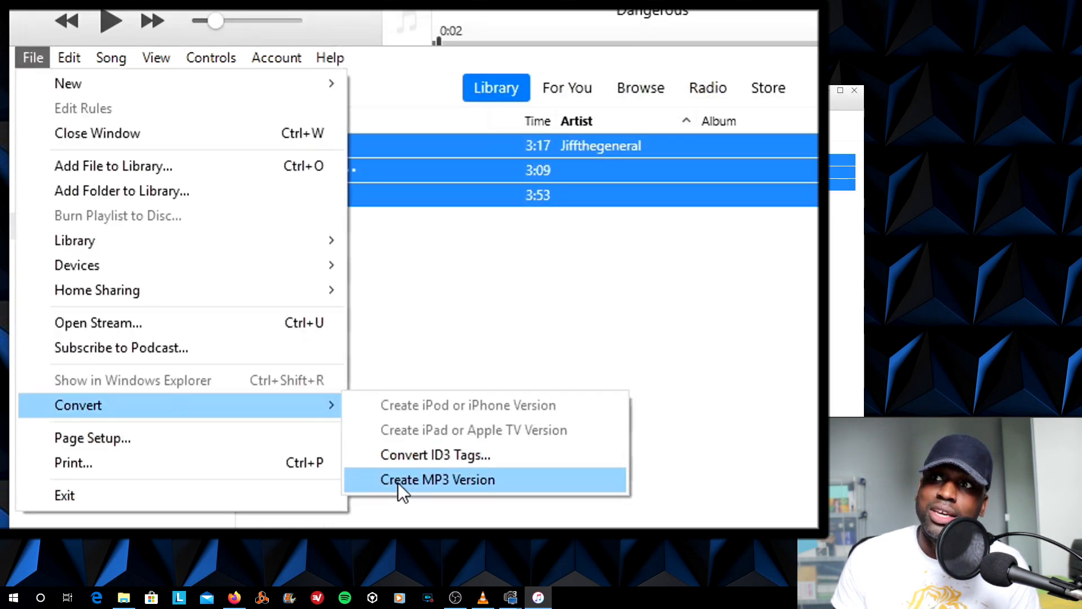
{"action": "left_click", "coordinate": [437, 480]}
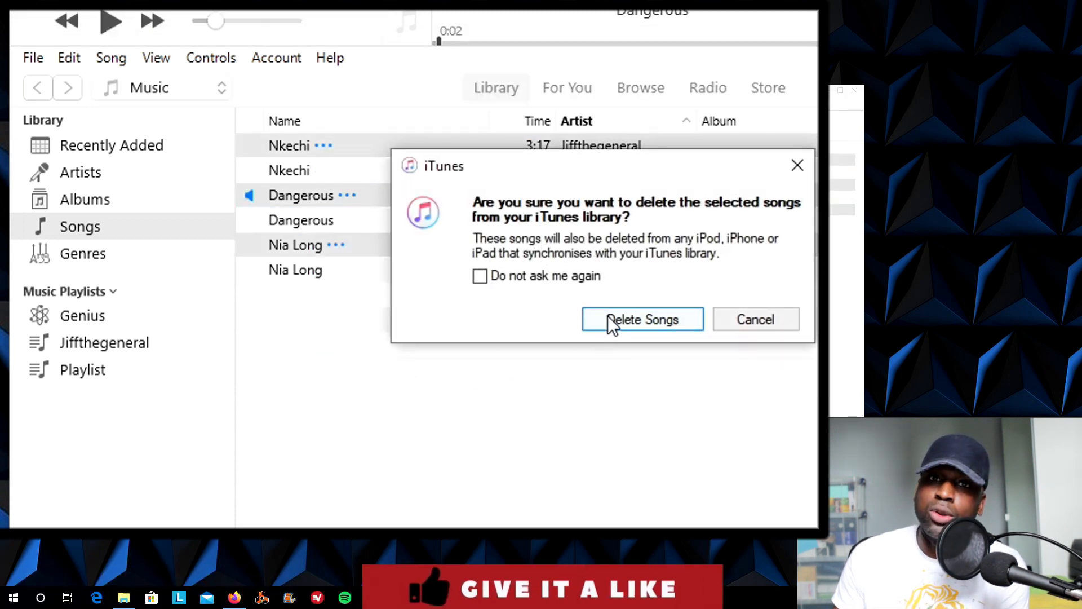
{"action": "left_click", "coordinate": [643, 319]}
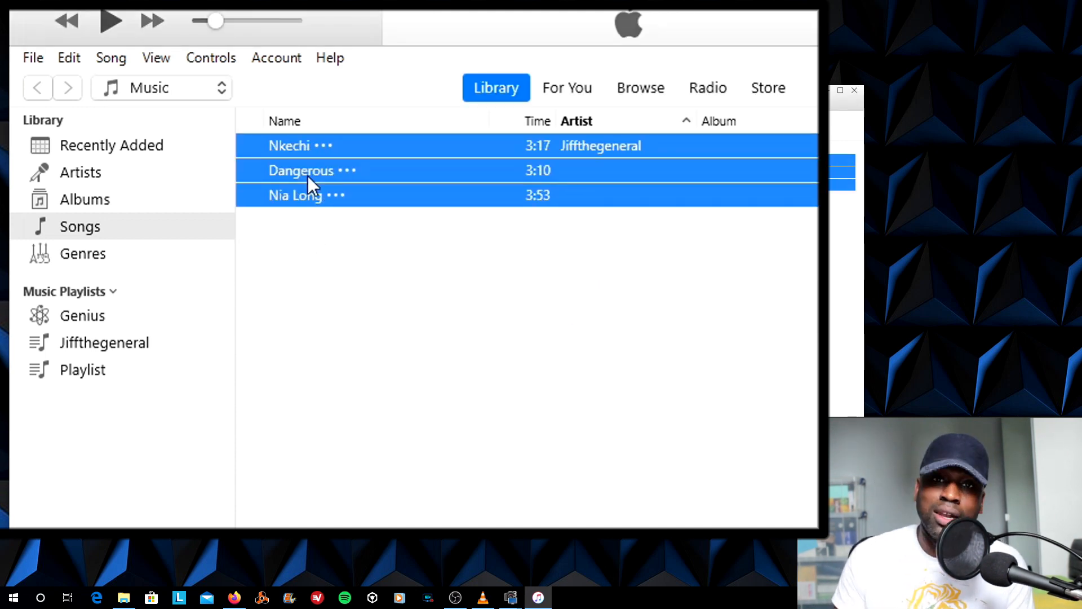
{"action": "mouse_move", "coordinate": [250, 153]}
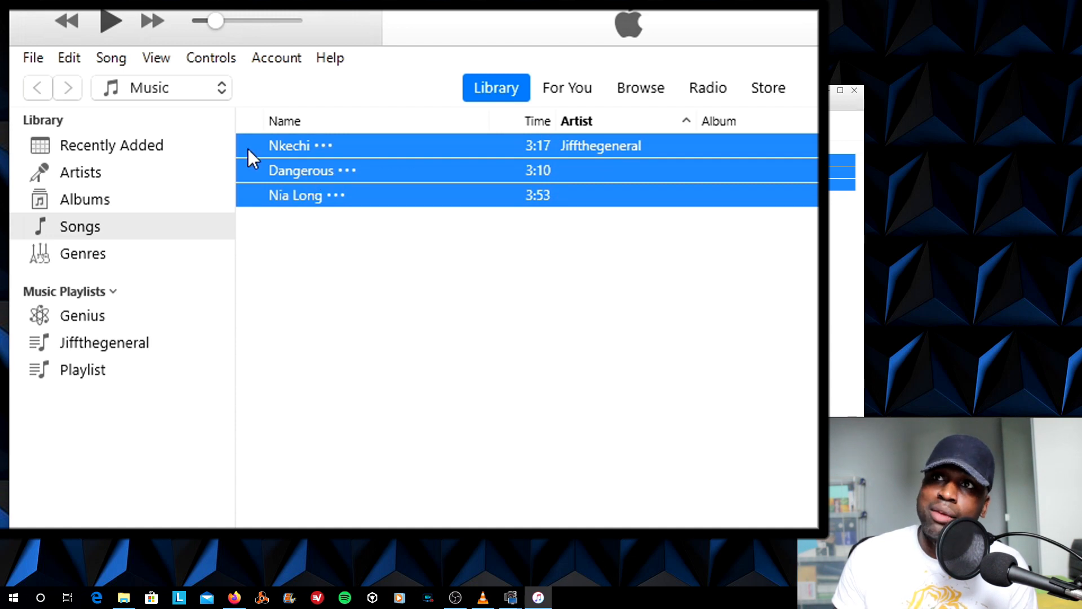
Add the NKECHI cover artwork to the three songs through their shared Get Info
{"action": "right_click", "coordinate": [299, 169]}
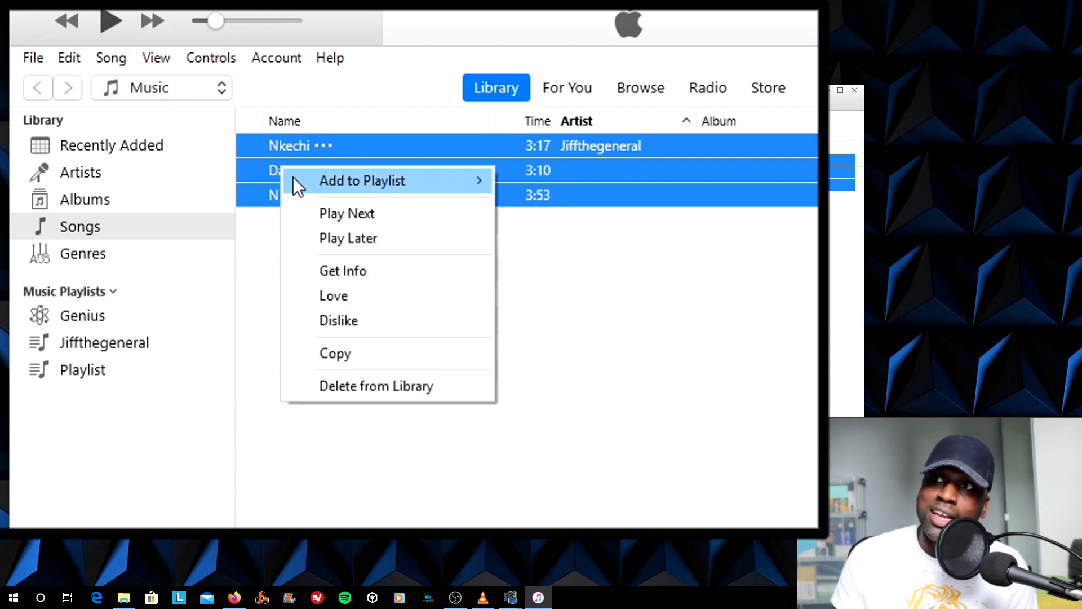
{"action": "left_click", "coordinate": [343, 271]}
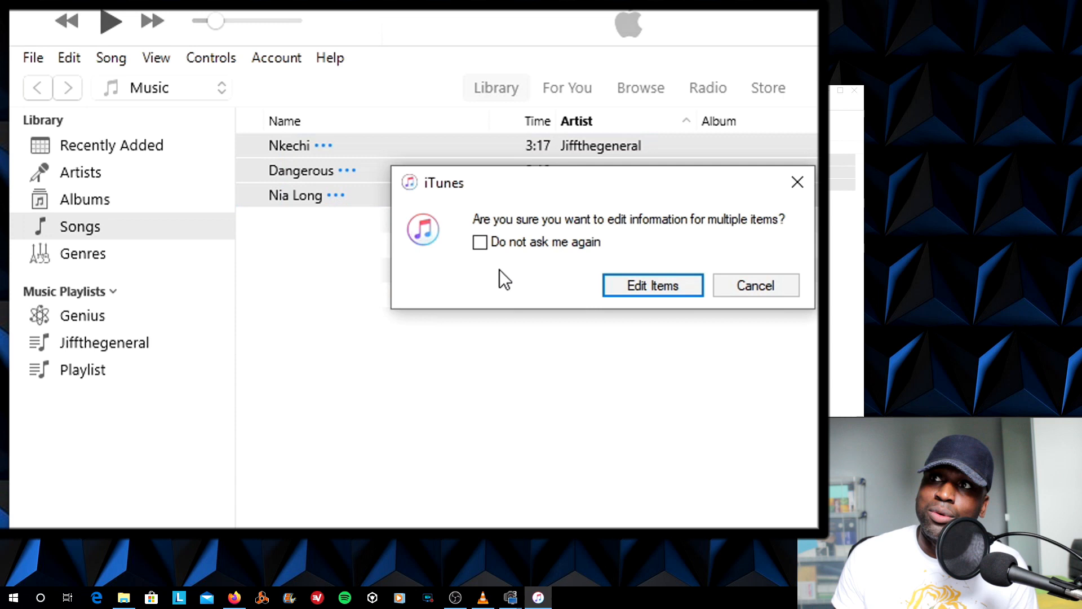
{"action": "mouse_move", "coordinate": [717, 242]}
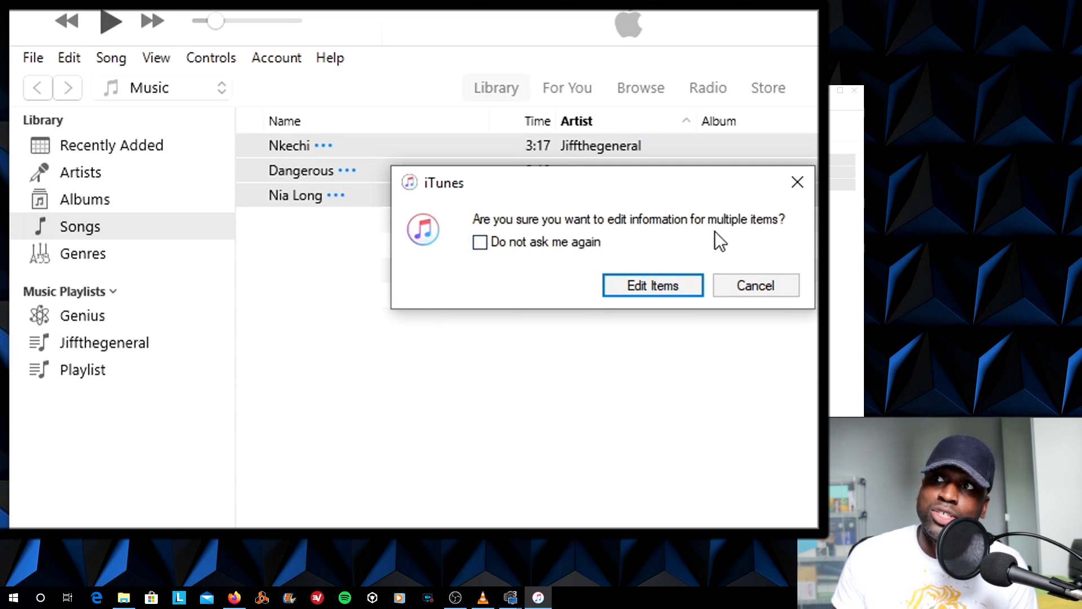
{"action": "left_click", "coordinate": [652, 285]}
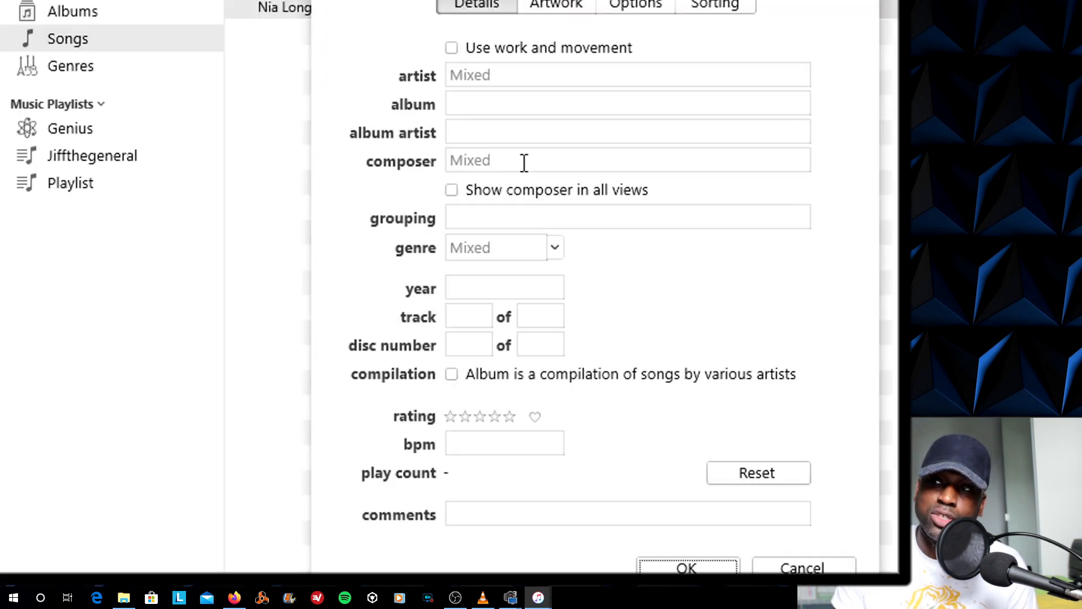
{"action": "left_click", "coordinate": [557, 5]}
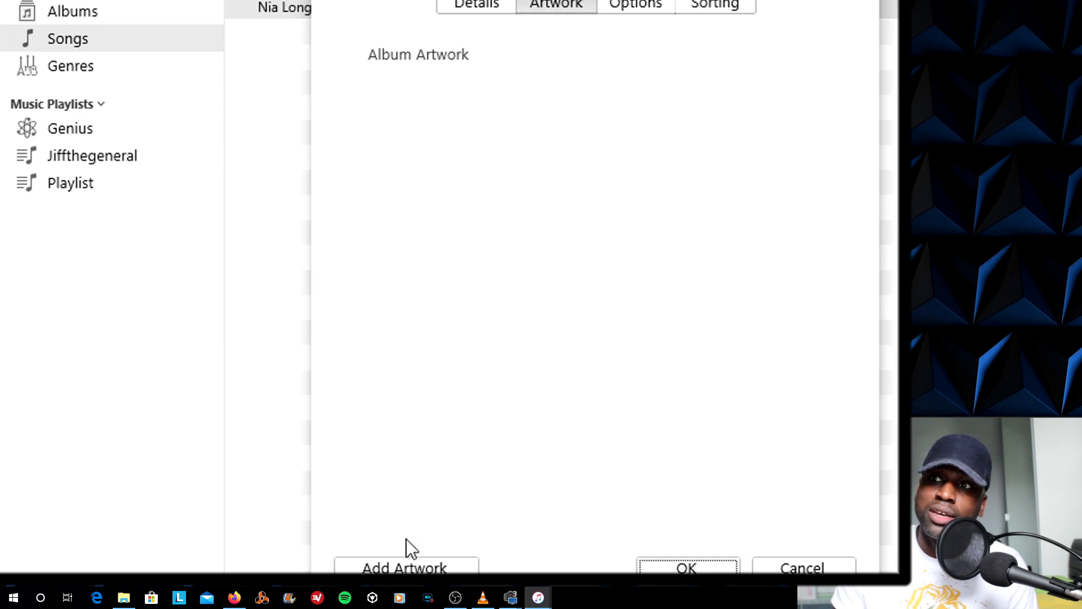
{"action": "left_click", "coordinate": [404, 568]}
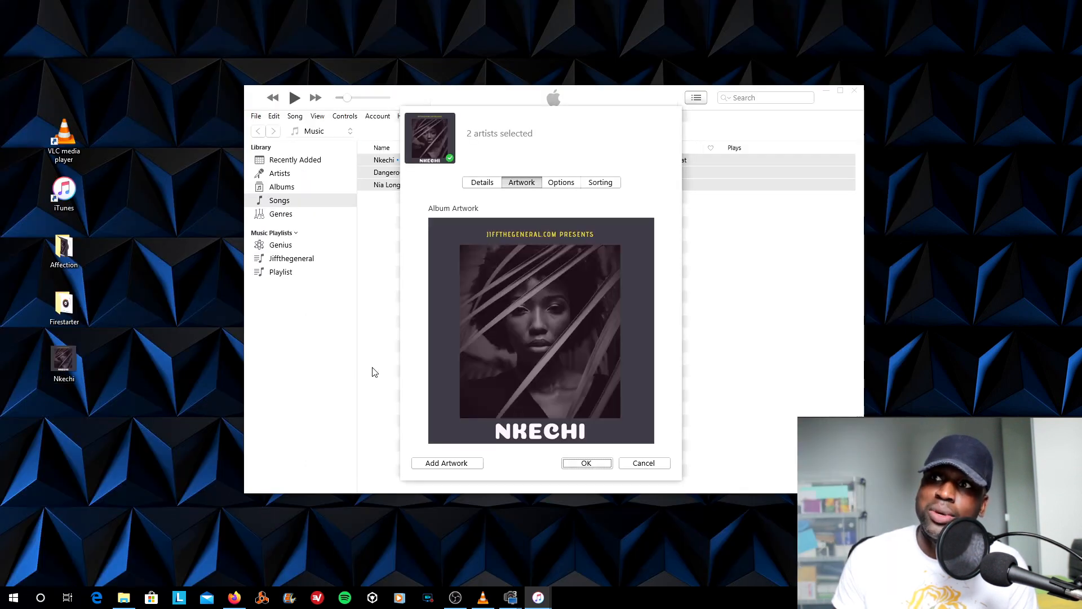
{"action": "left_click", "coordinate": [586, 462]}
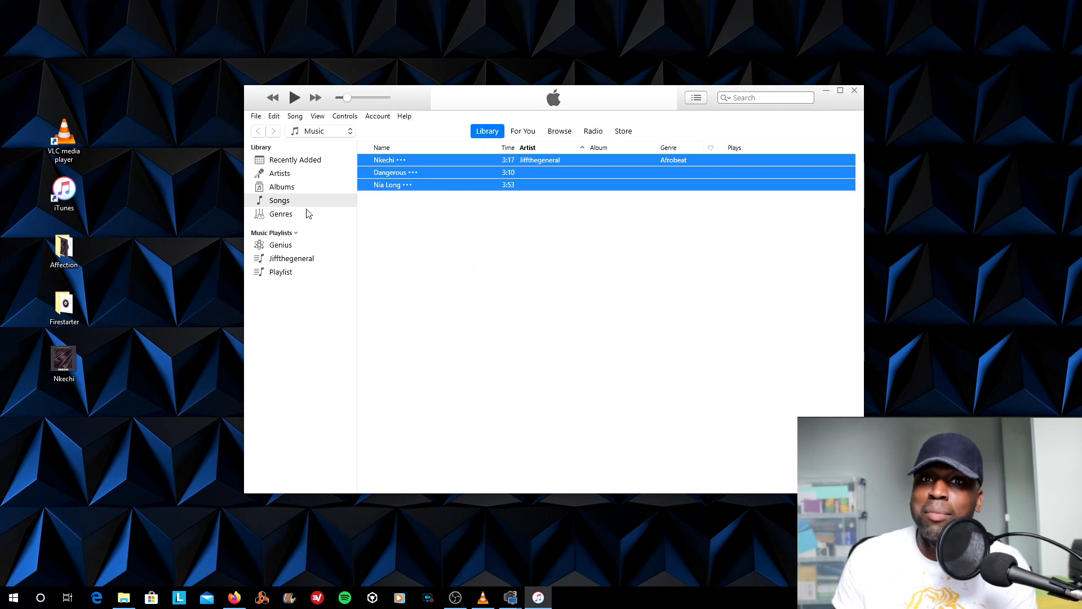
Give Nkechi the album Affection and album artist Jiffthegeneral in Song Info
{"action": "right_click", "coordinate": [415, 172]}
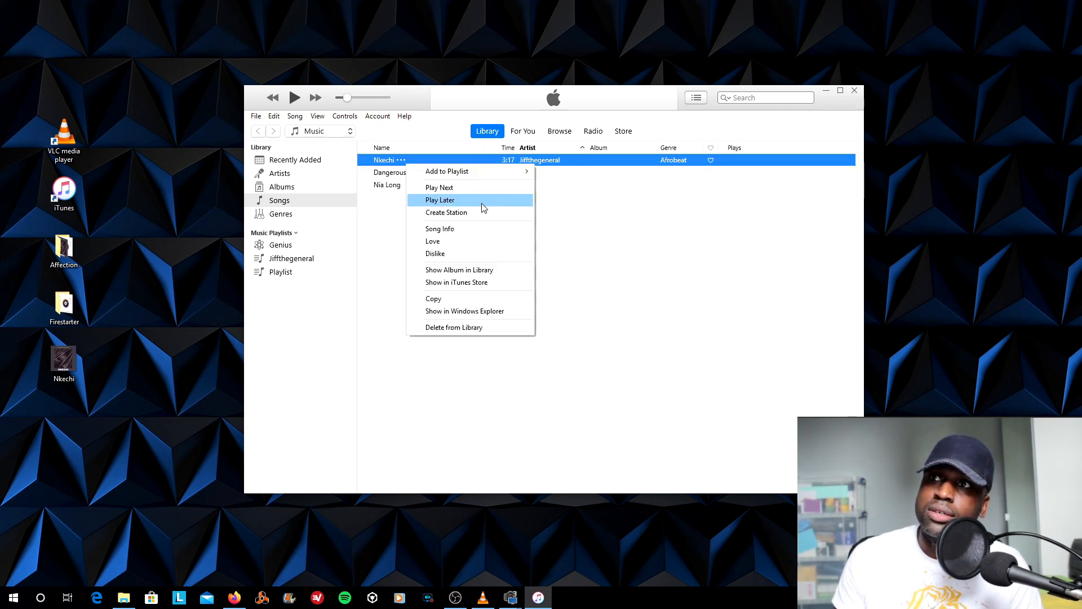
{"action": "left_click", "coordinate": [440, 227]}
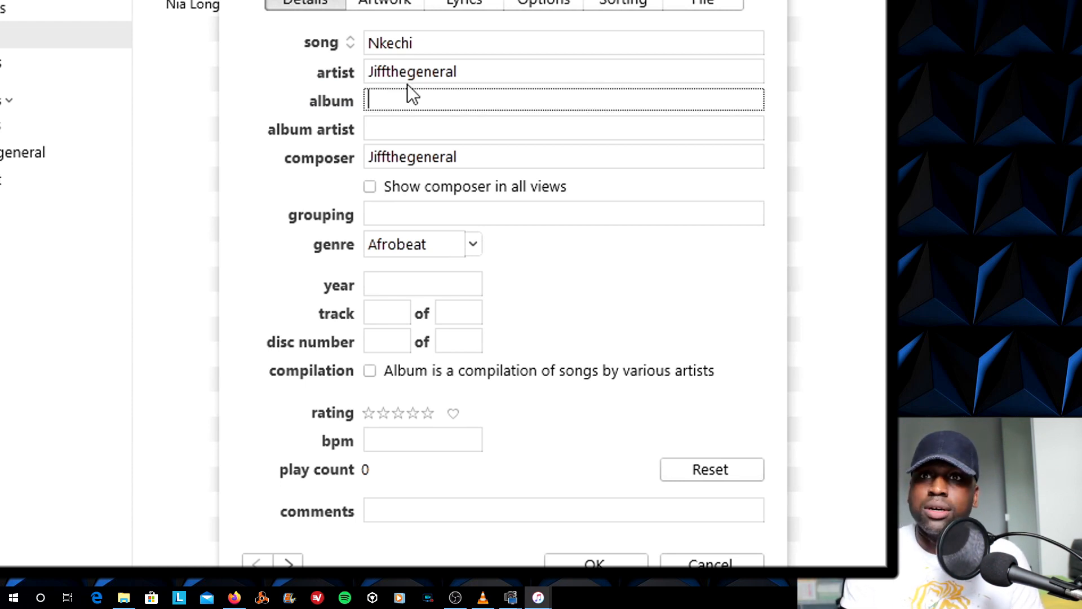
{"action": "type", "text": "Afe"}
{"action": "left_click", "coordinate": [563, 128]}
{"action": "type", "text": "J"}
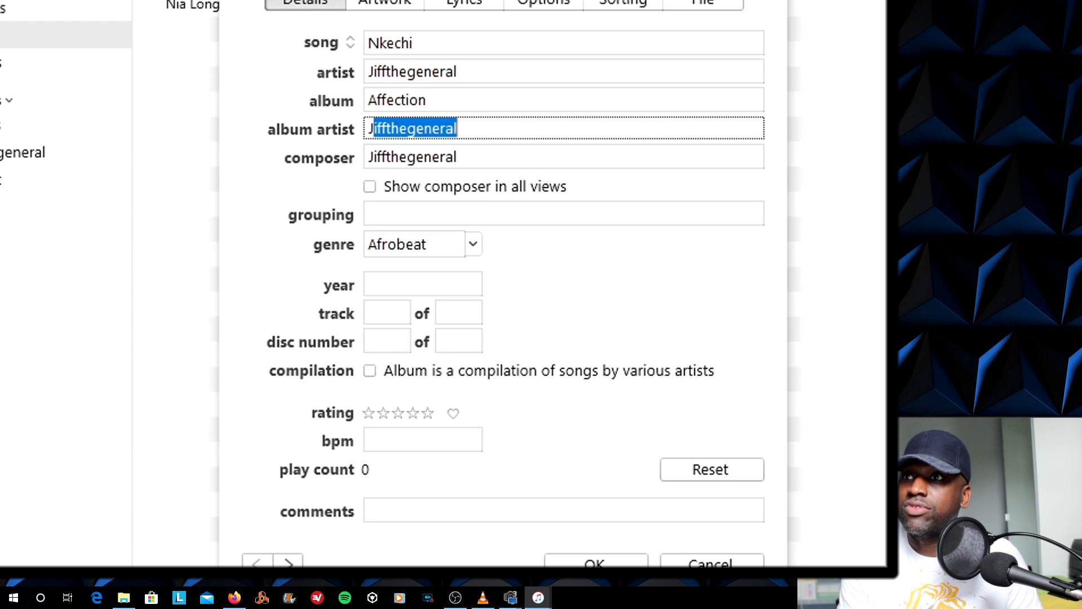
{"action": "left_click", "coordinate": [563, 214]}
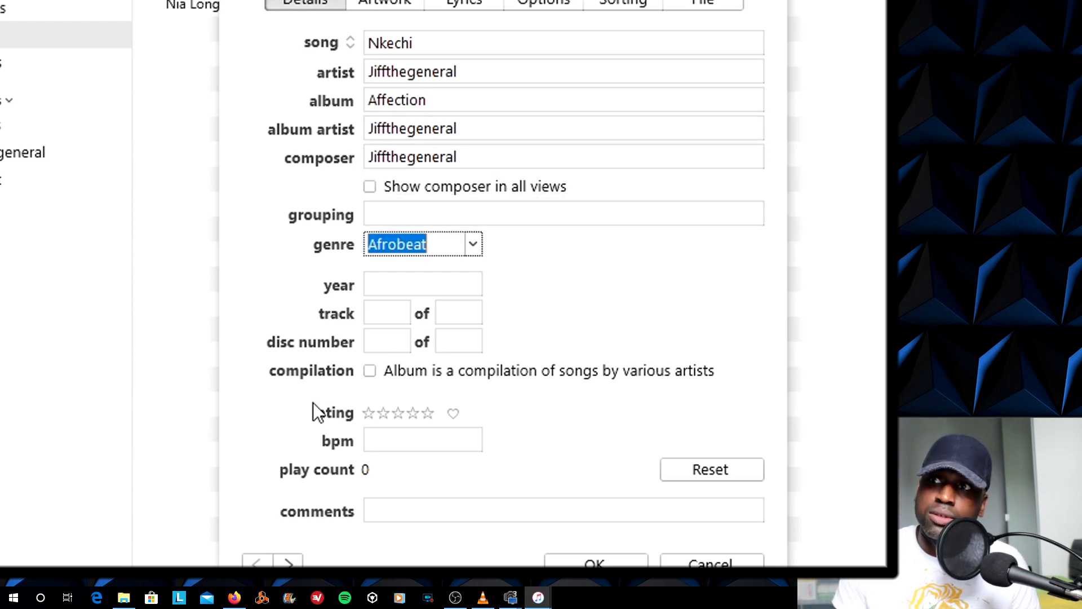
Set Nkechi's year to 2020 and track 1 of 3
{"action": "left_click", "coordinate": [410, 284]}
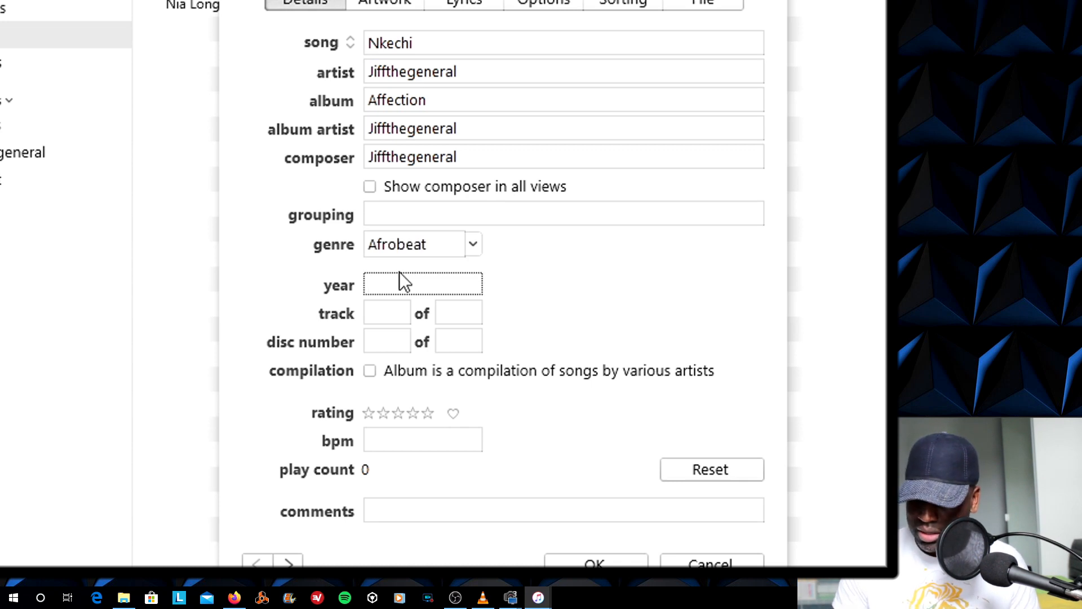
{"action": "type", "text": "2020"}
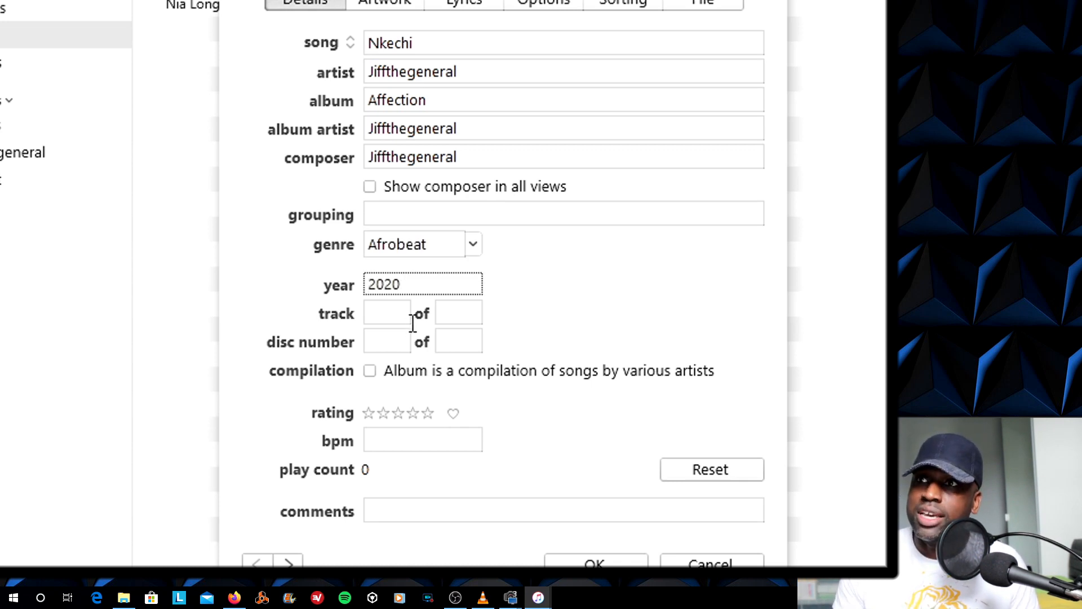
{"action": "type", "text": "1"}
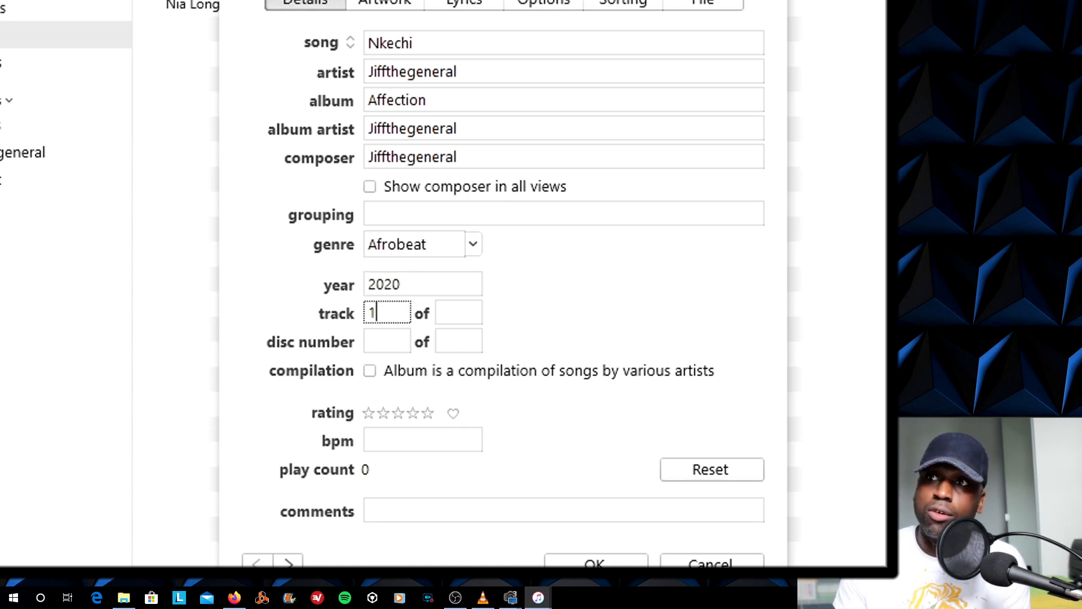
{"action": "type", "text": "3"}
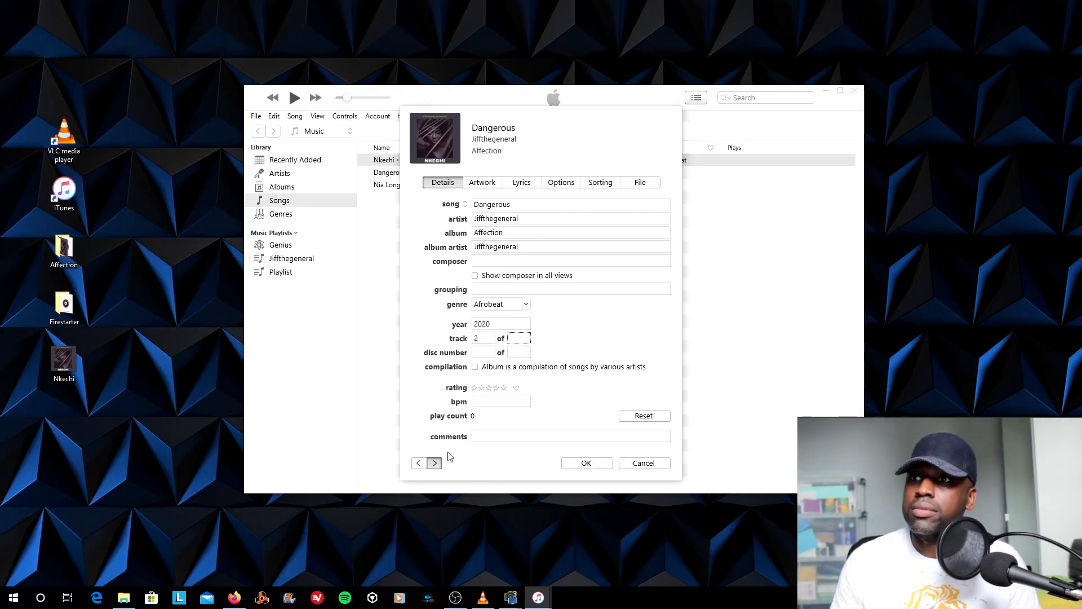
Save the song details and select the Firestarter item on the desktop
{"action": "left_click", "coordinate": [434, 462]}
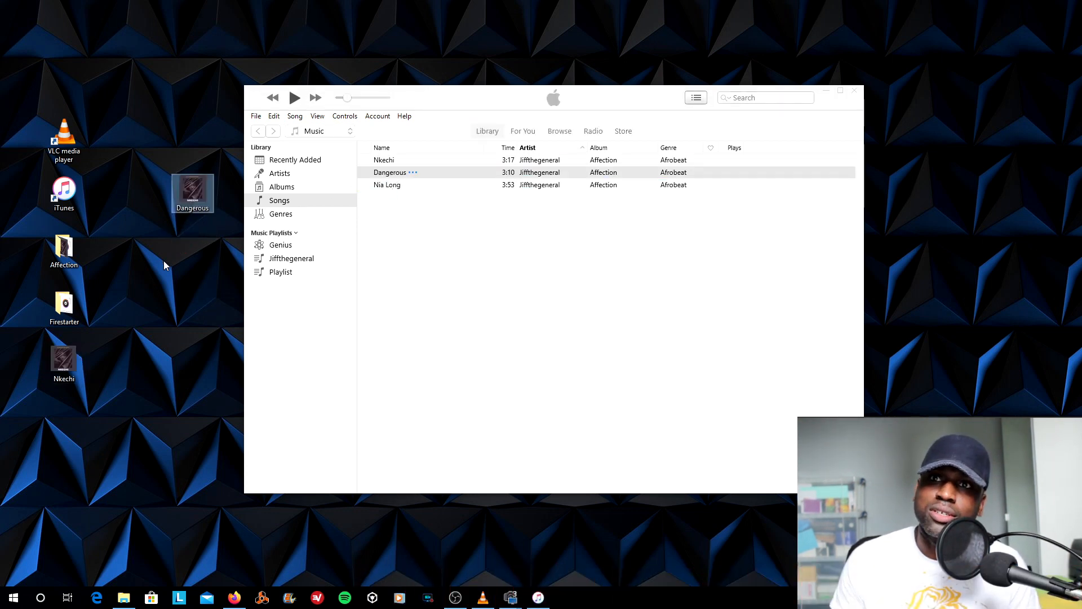
{"action": "mouse_move", "coordinate": [197, 203]}
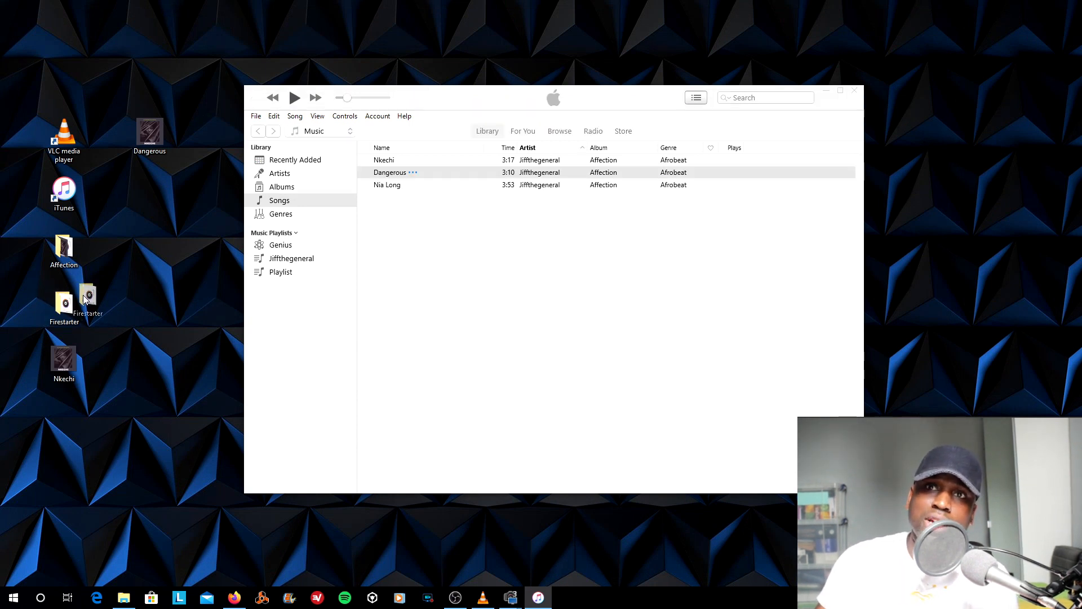
{"action": "left_click", "coordinate": [63, 306]}
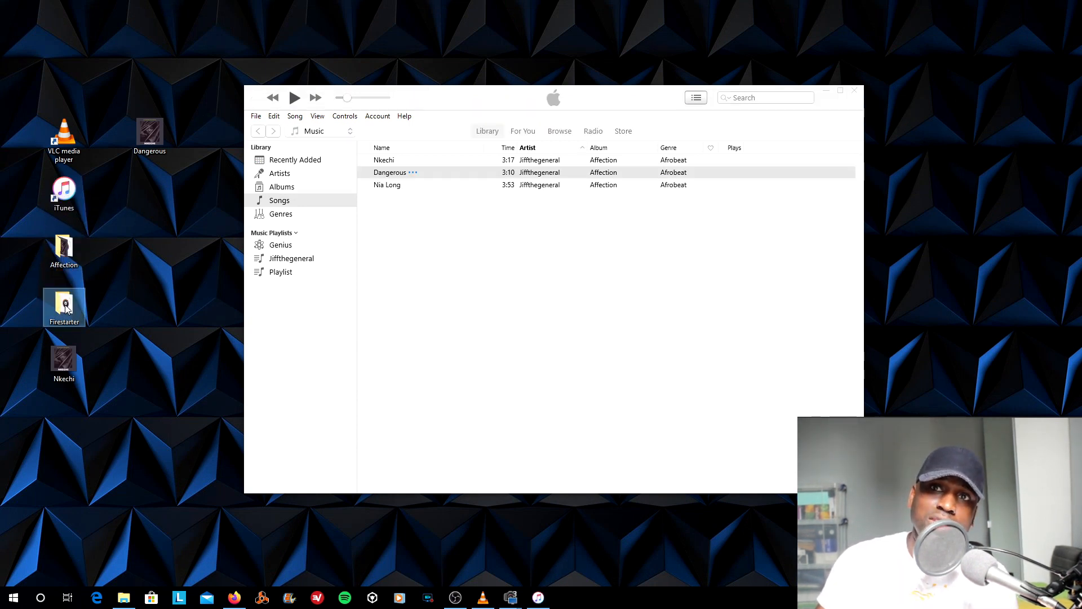
{"action": "mouse_move", "coordinate": [76, 302]}
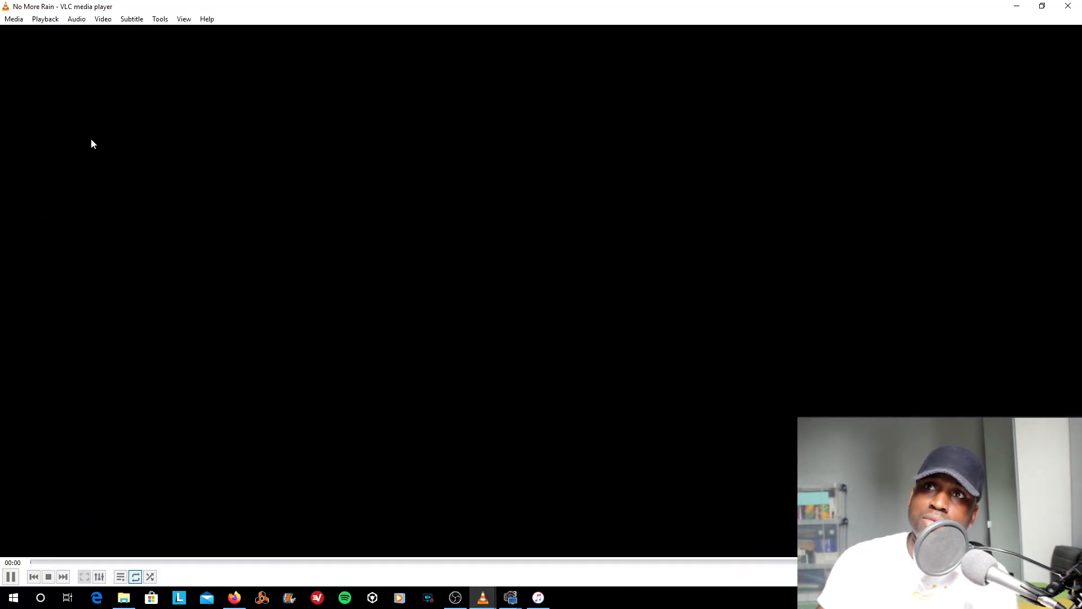
In Media Information, set No More Rain's artist to Jiffthegeneal and album to Firestarter
{"action": "left_click", "coordinate": [160, 18]}
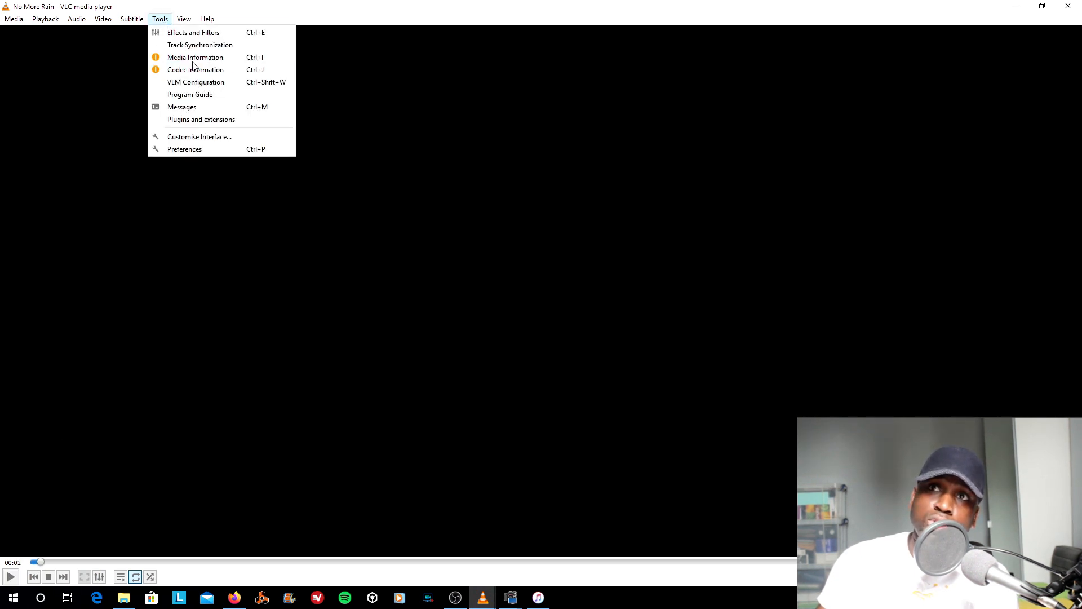
{"action": "left_click", "coordinate": [194, 57]}
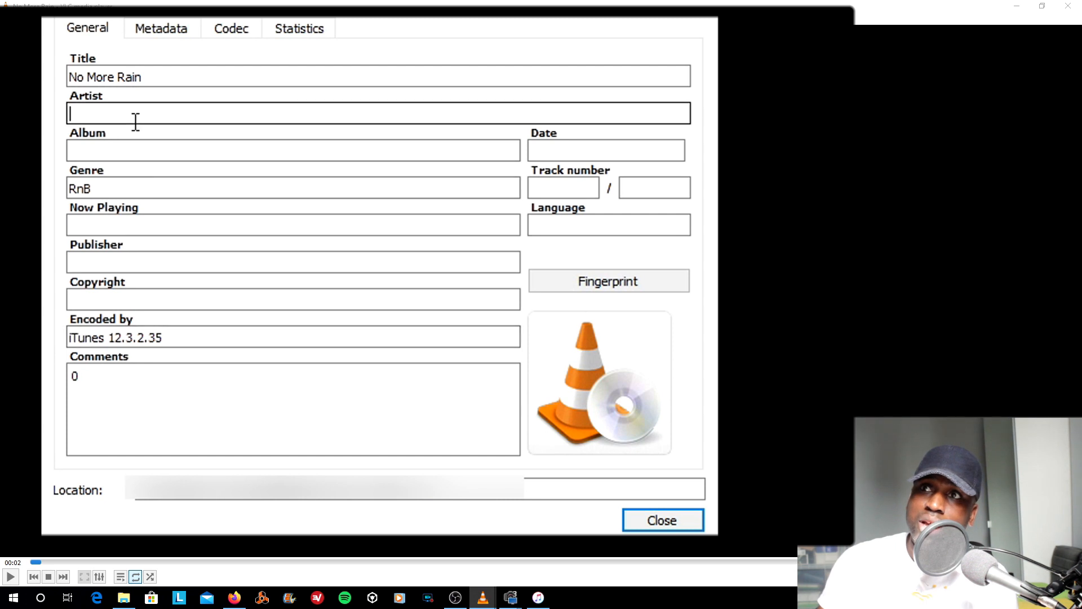
{"action": "type", "text": "Jiff"}
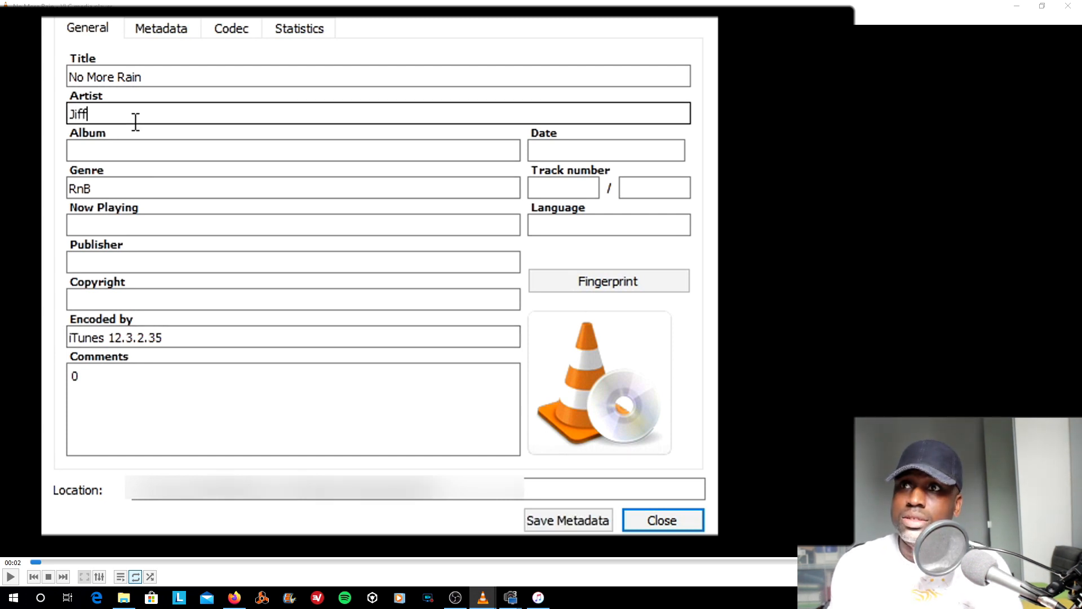
{"action": "type", "text": "thegenesl"}
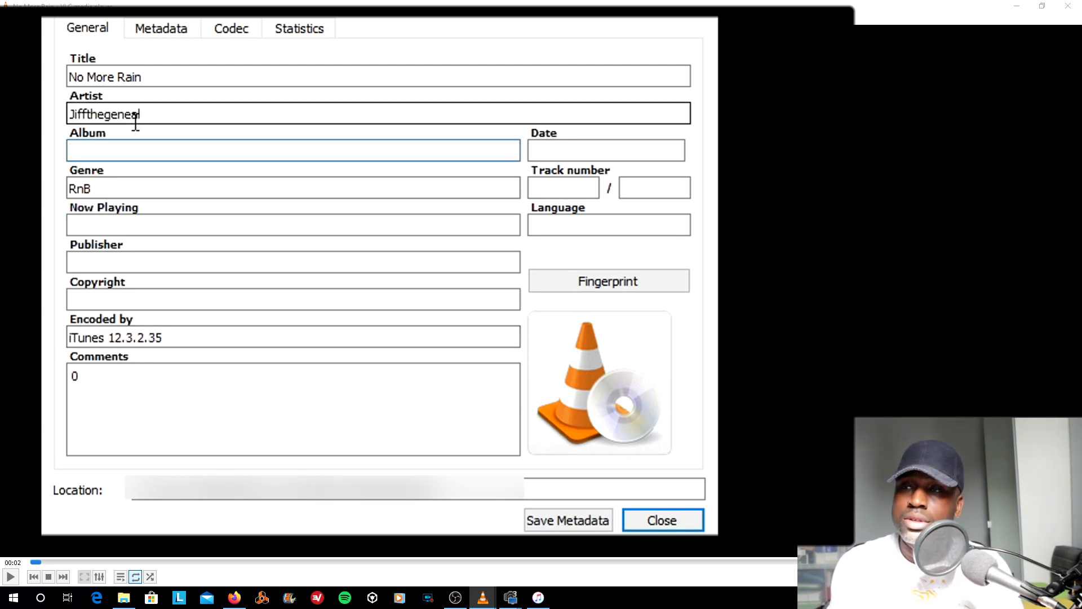
{"action": "type", "text": "Fires"}
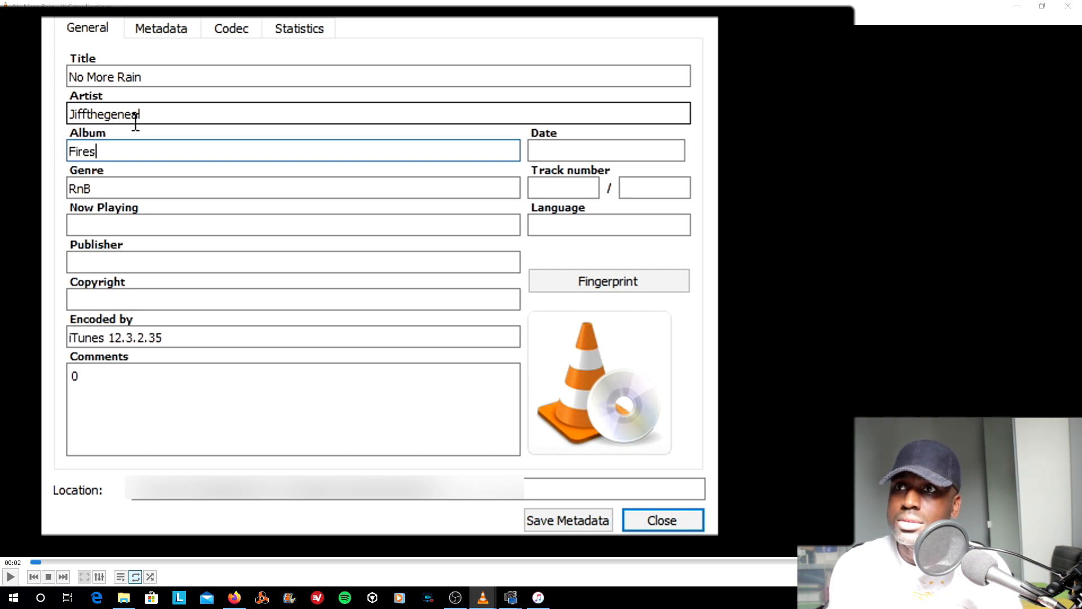
{"action": "type", "text": "tarter"}
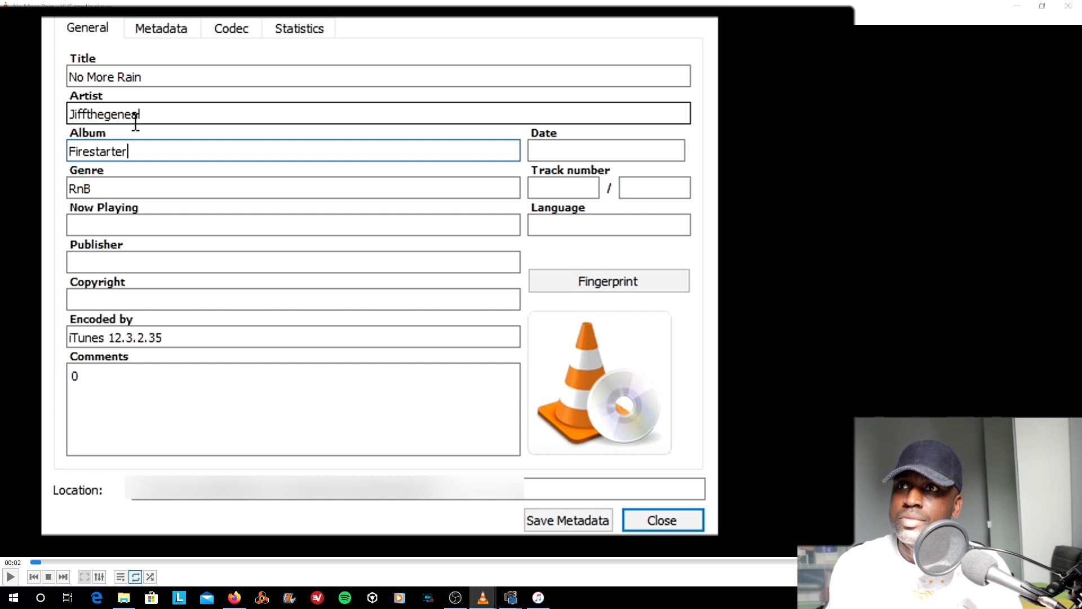
Move through the track number fields and start replacing the cover art
{"action": "left_click", "coordinate": [564, 187]}
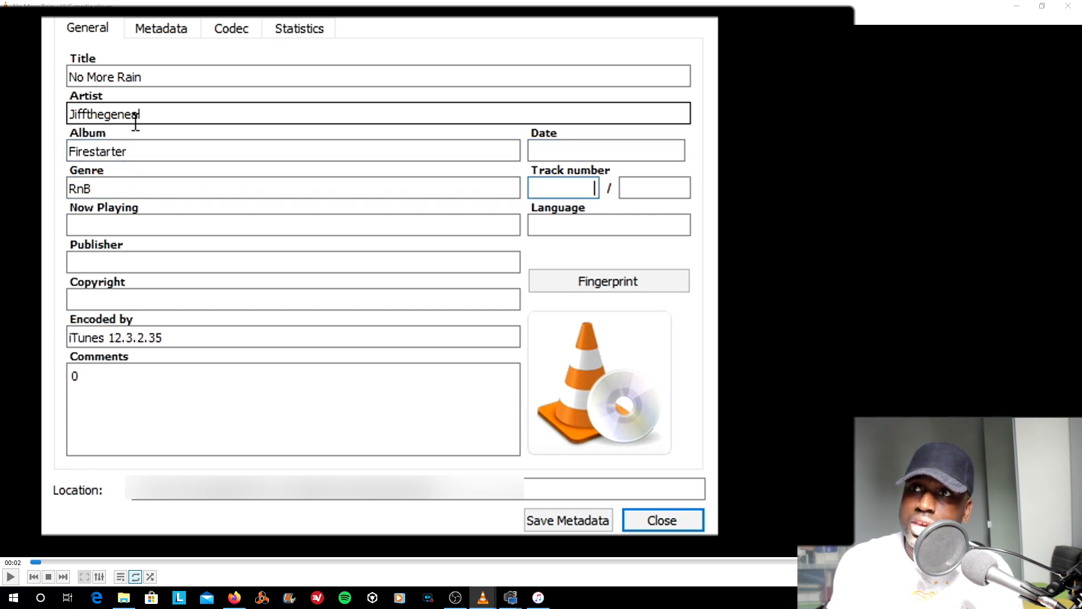
{"action": "left_click", "coordinate": [656, 187]}
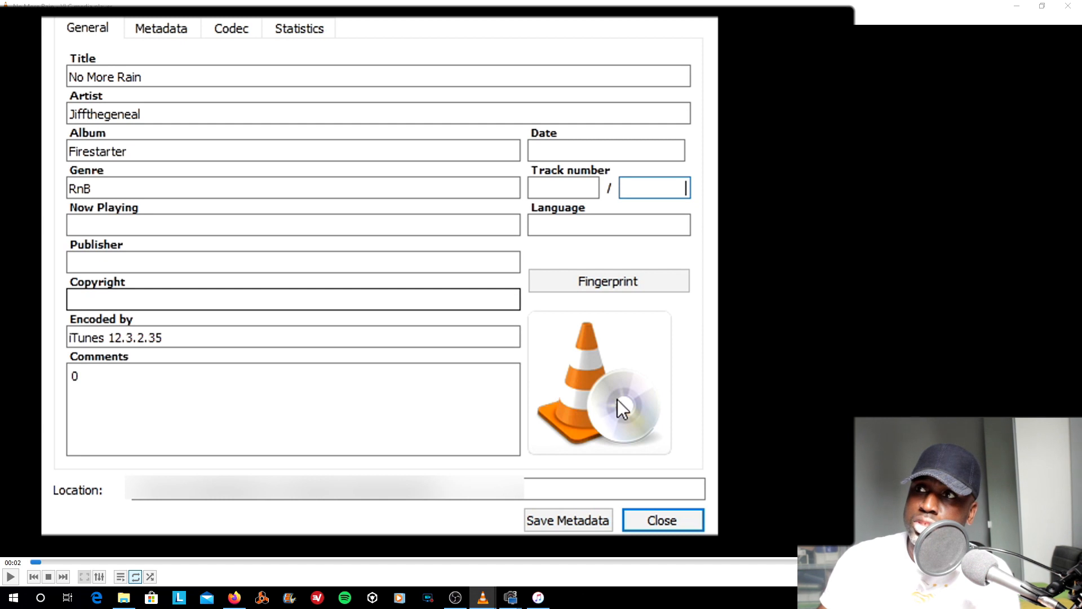
{"action": "mouse_move", "coordinate": [584, 379]}
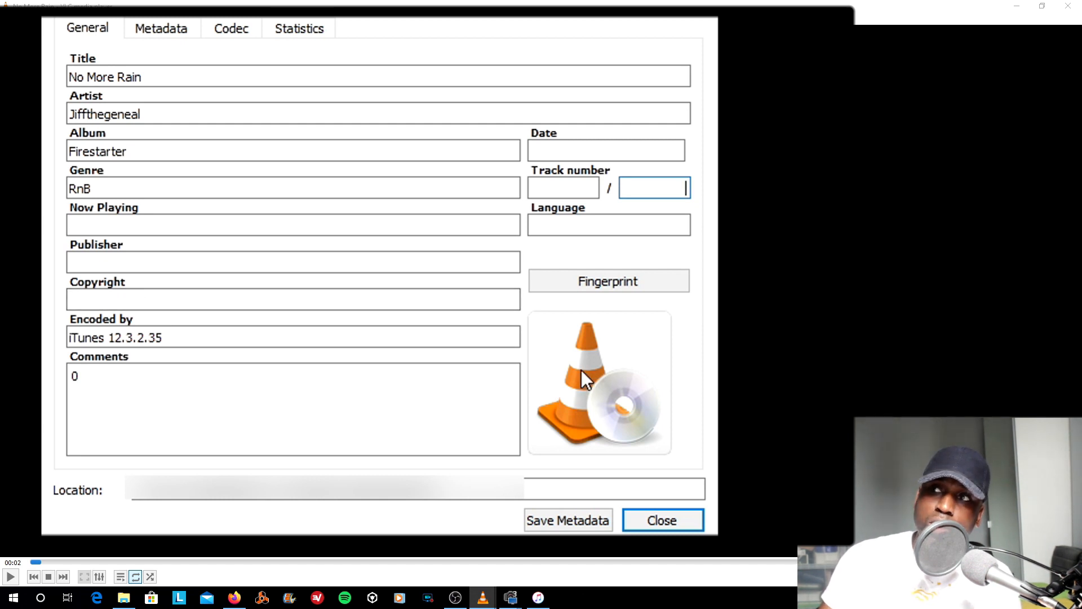
{"action": "left_click", "coordinate": [600, 383]}
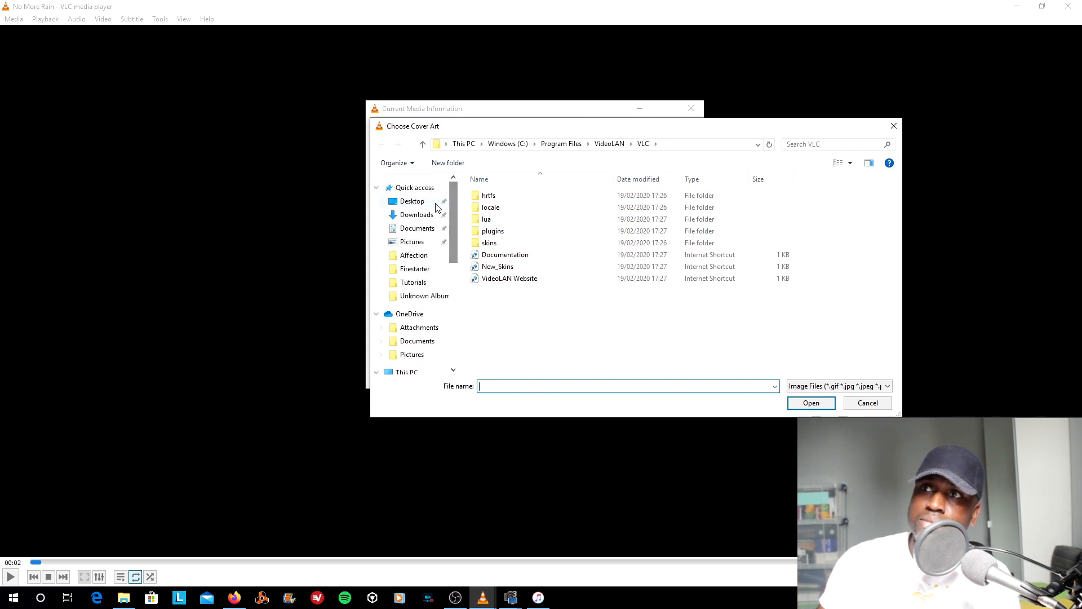
Apply the Street Vibes pineapple image as No More Rain's cover, save metadata, and play it
{"action": "left_click", "coordinate": [811, 403]}
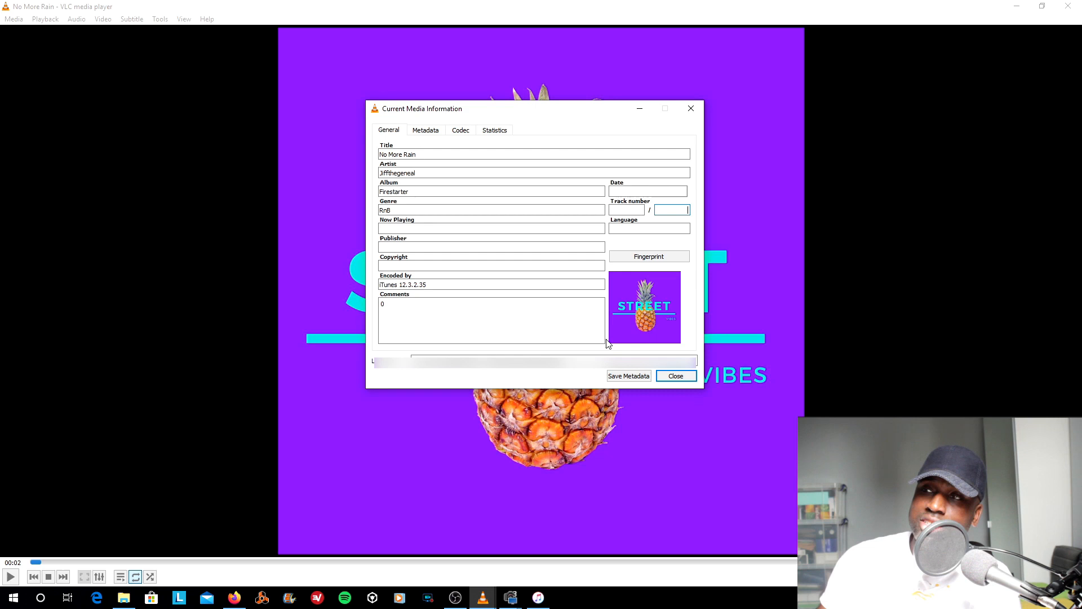
{"action": "left_click", "coordinate": [629, 375]}
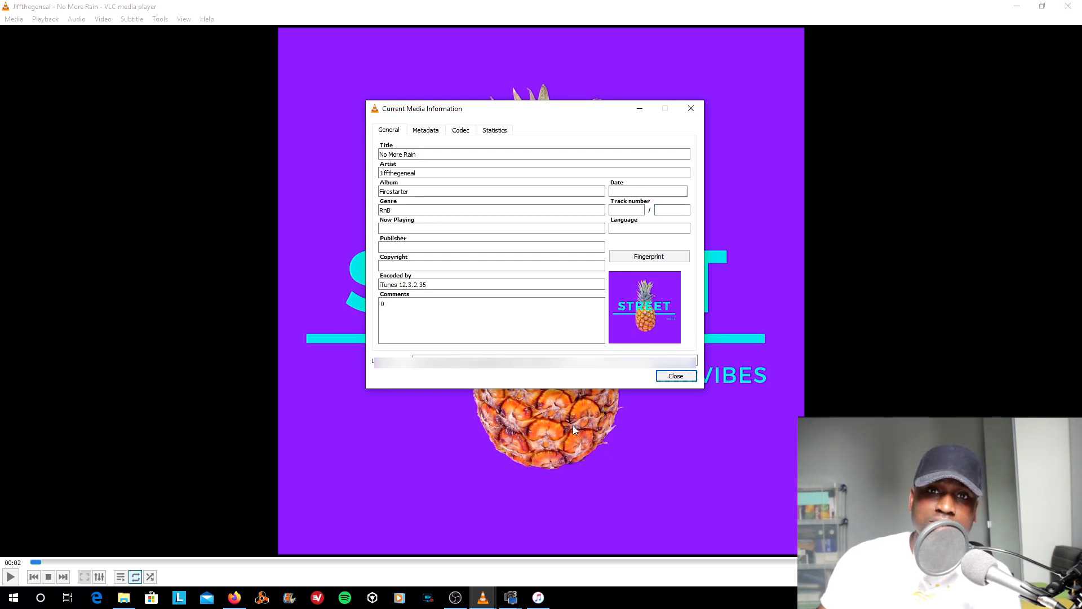
{"action": "left_click", "coordinate": [675, 376]}
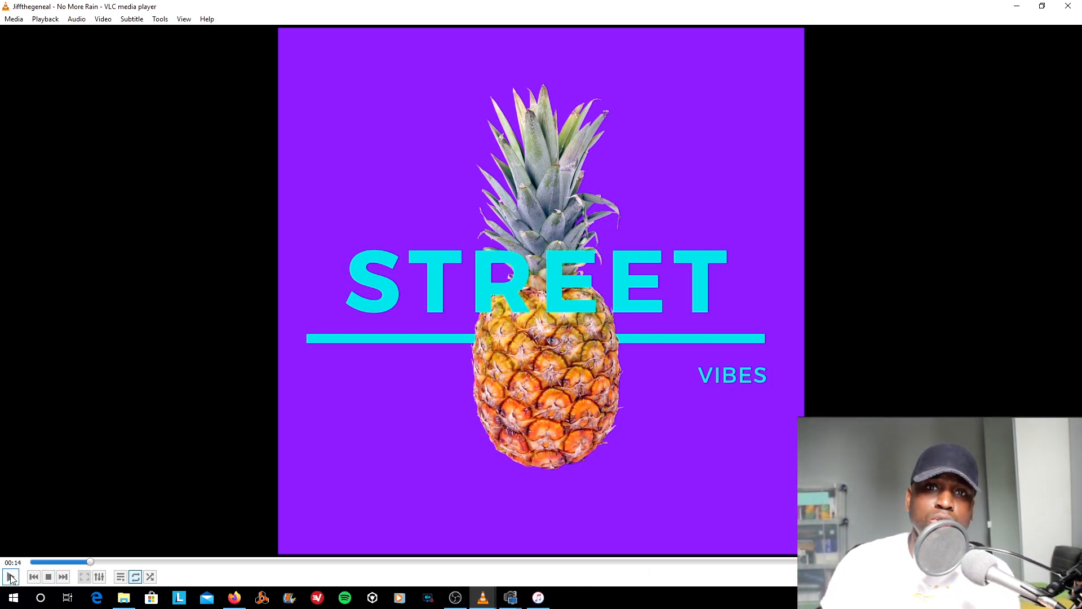
{"action": "left_click", "coordinate": [537, 598]}
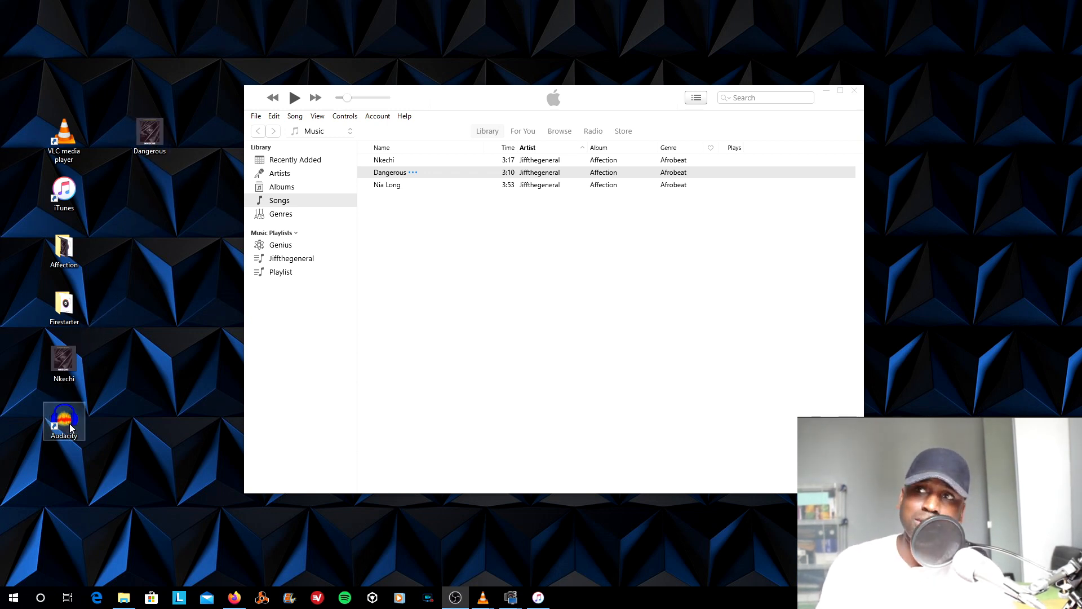
Prepare an MP3 export of Dangerous at Insane, 320 kbps quality in Audacity
{"action": "double_click", "coordinate": [64, 418]}
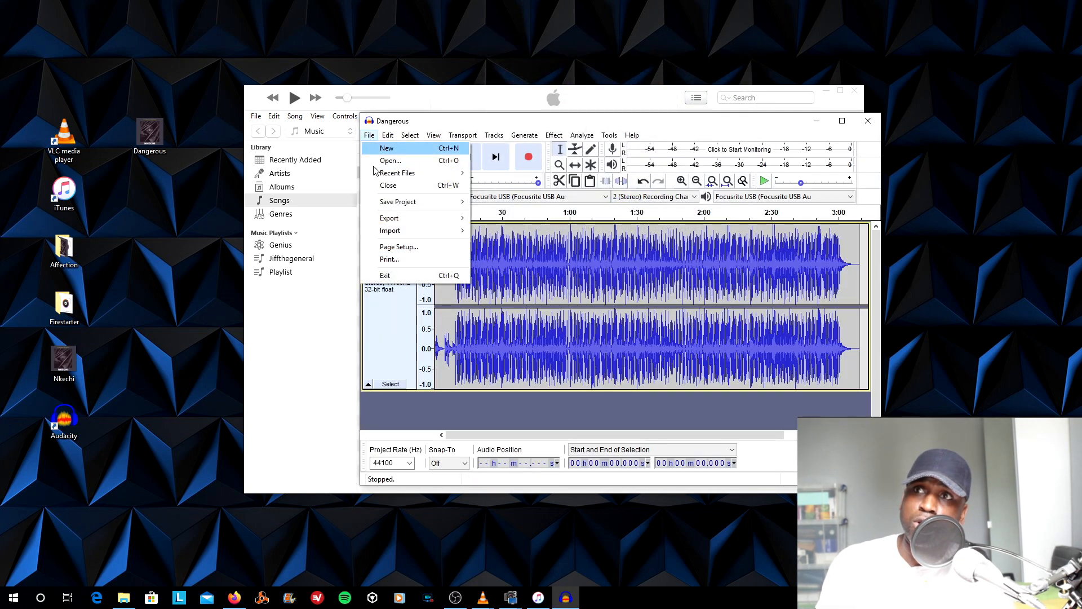
{"action": "left_click", "coordinate": [390, 217]}
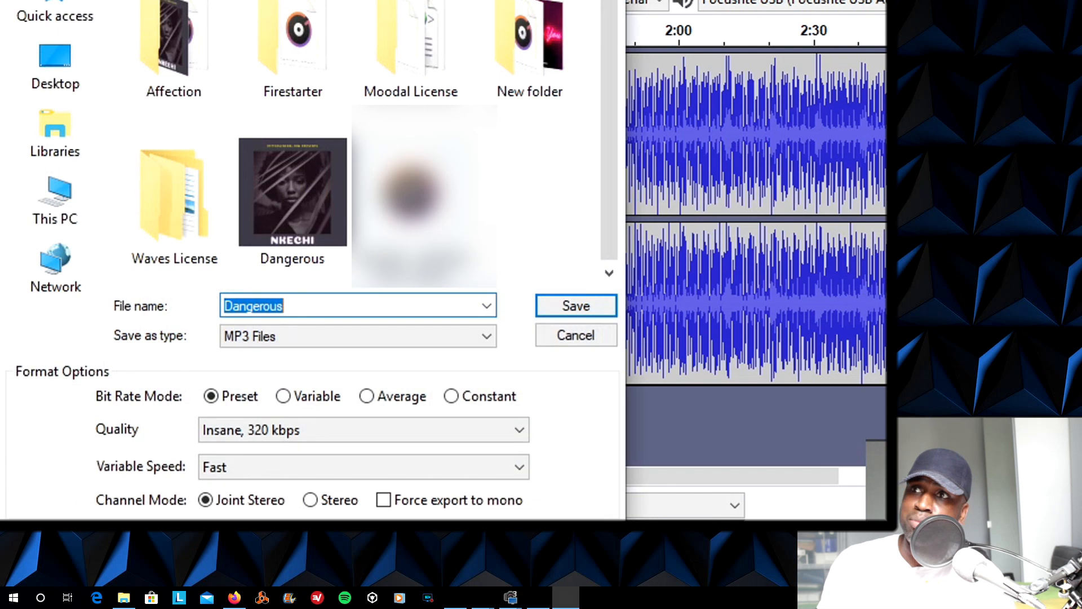
{"action": "left_click", "coordinate": [363, 429]}
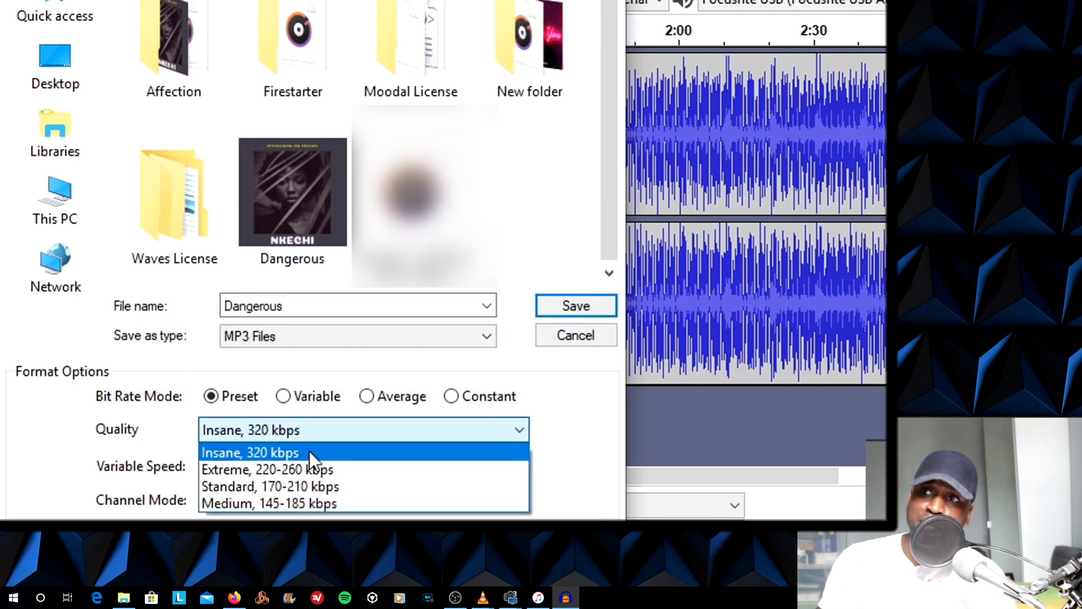
{"action": "left_click", "coordinate": [261, 453]}
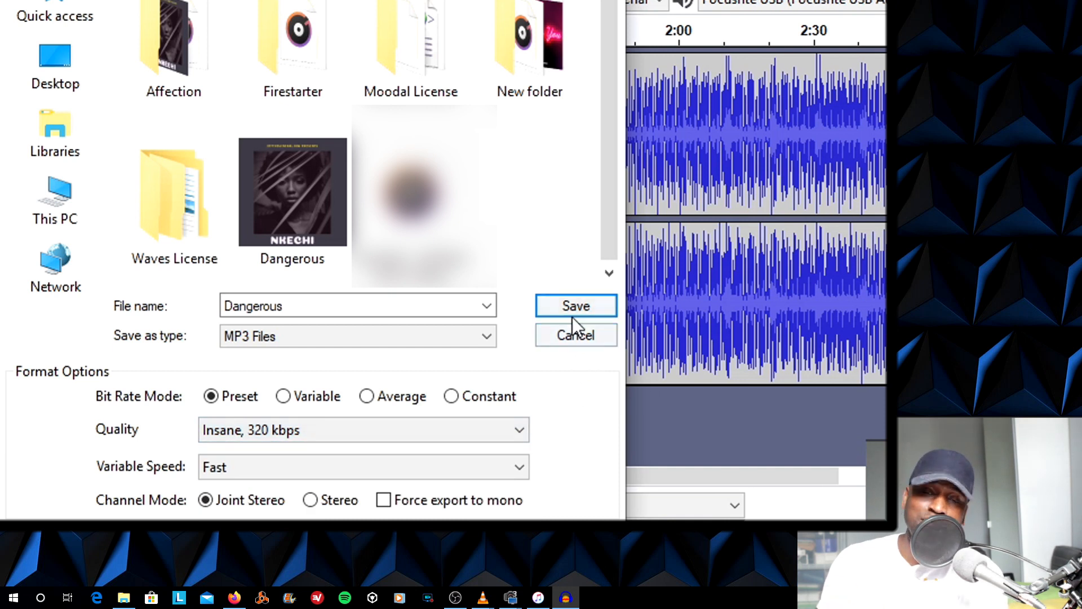